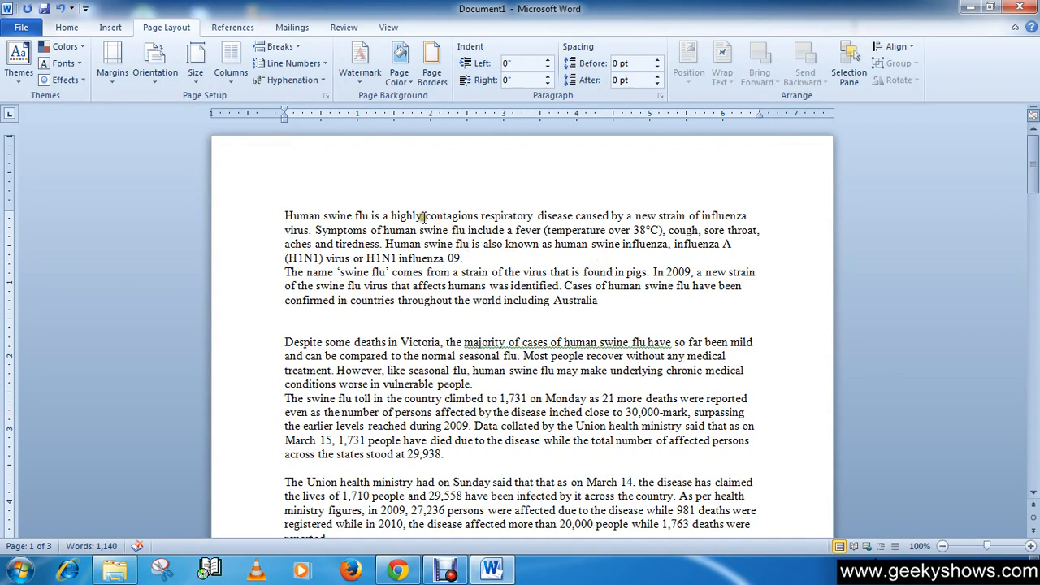
{"action": "mouse_move", "coordinate": [278, 182]}
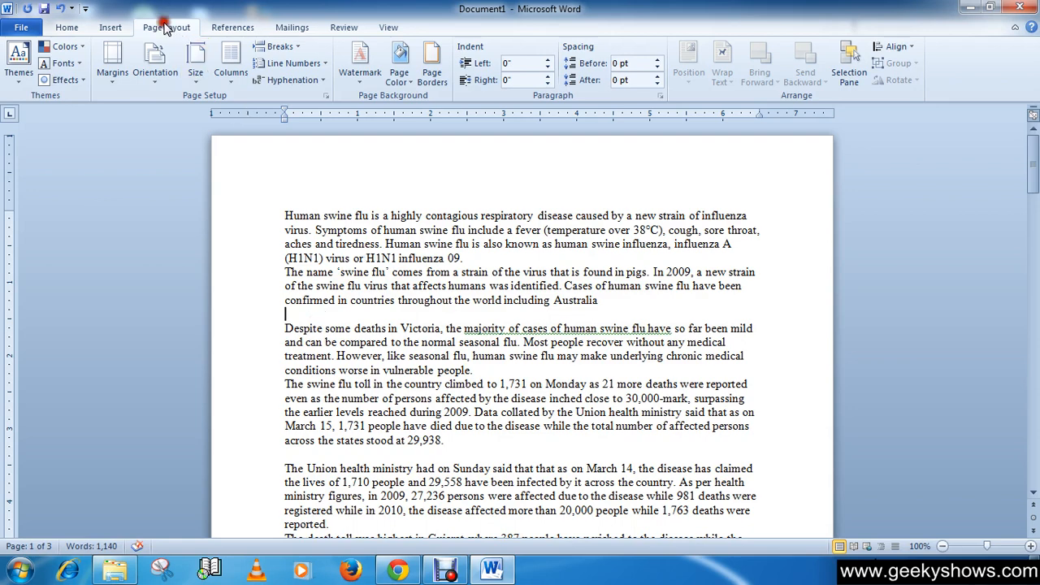
{"action": "mouse_move", "coordinate": [377, 101]}
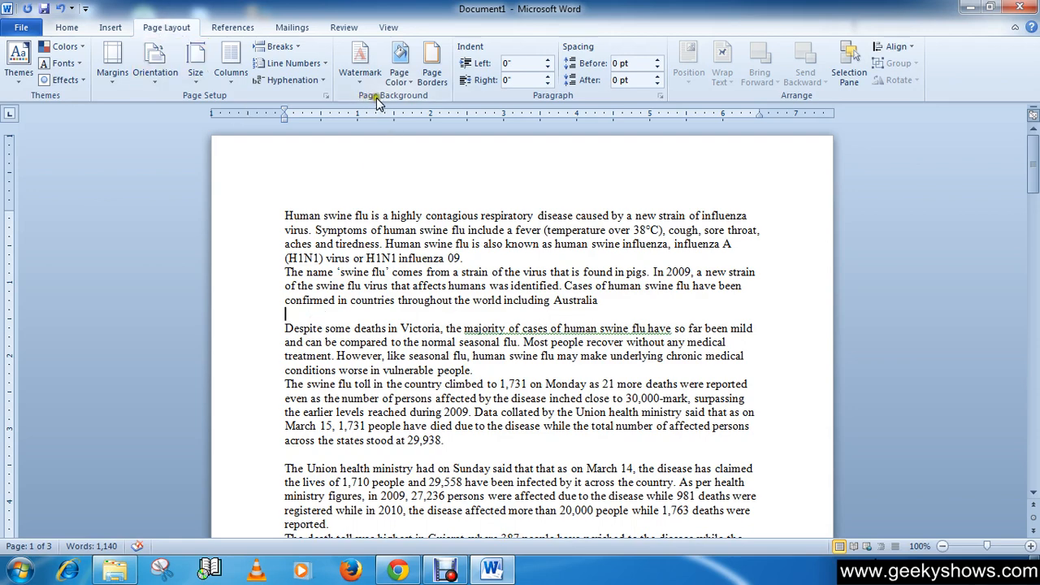
{"action": "mouse_move", "coordinate": [400, 61]}
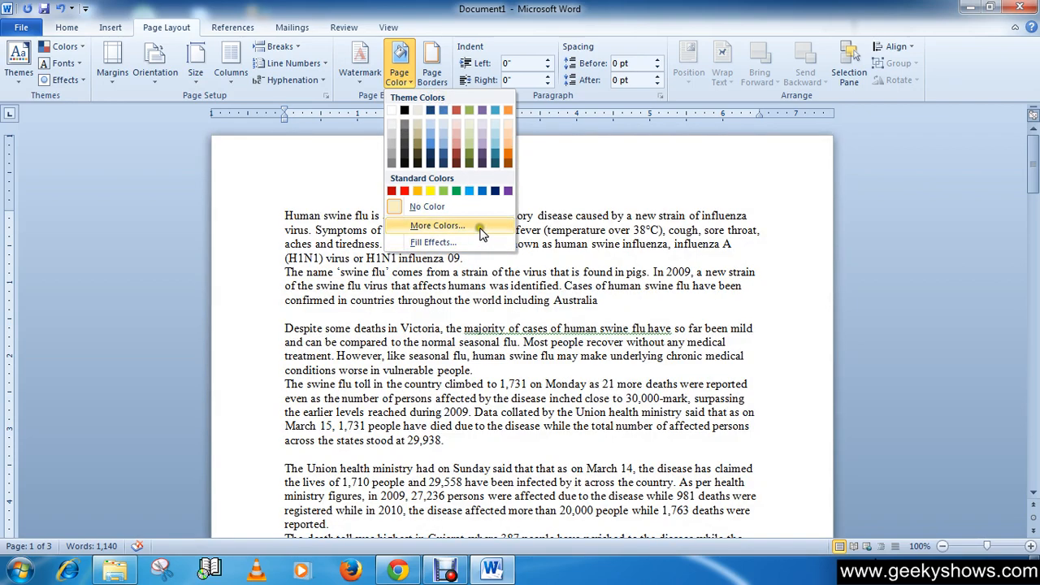
{"action": "mouse_move", "coordinate": [426, 205]}
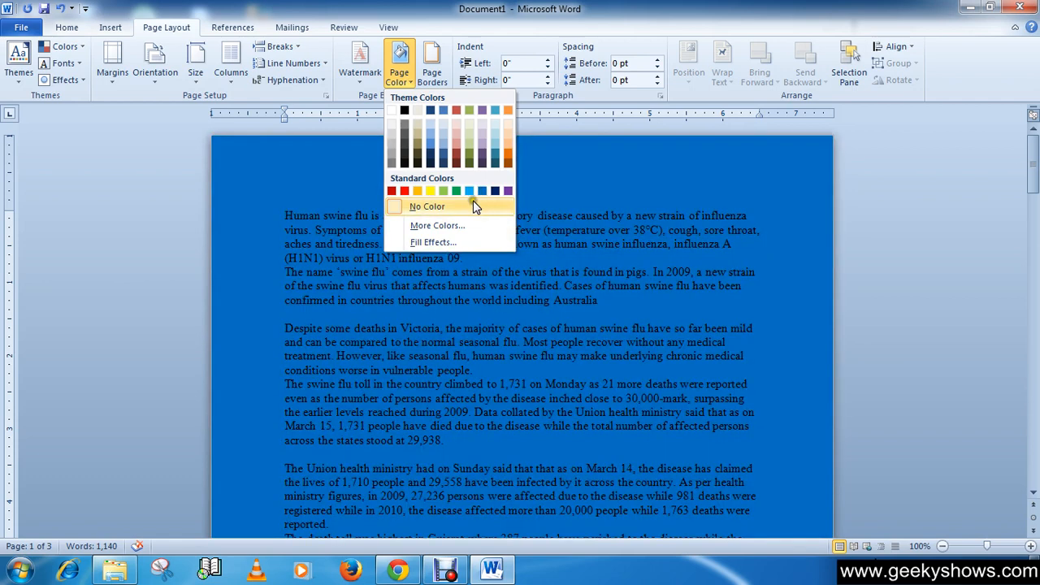
Step: Give the pages a light peach theme colour background from Page Color
{"action": "left_click", "coordinate": [426, 205]}
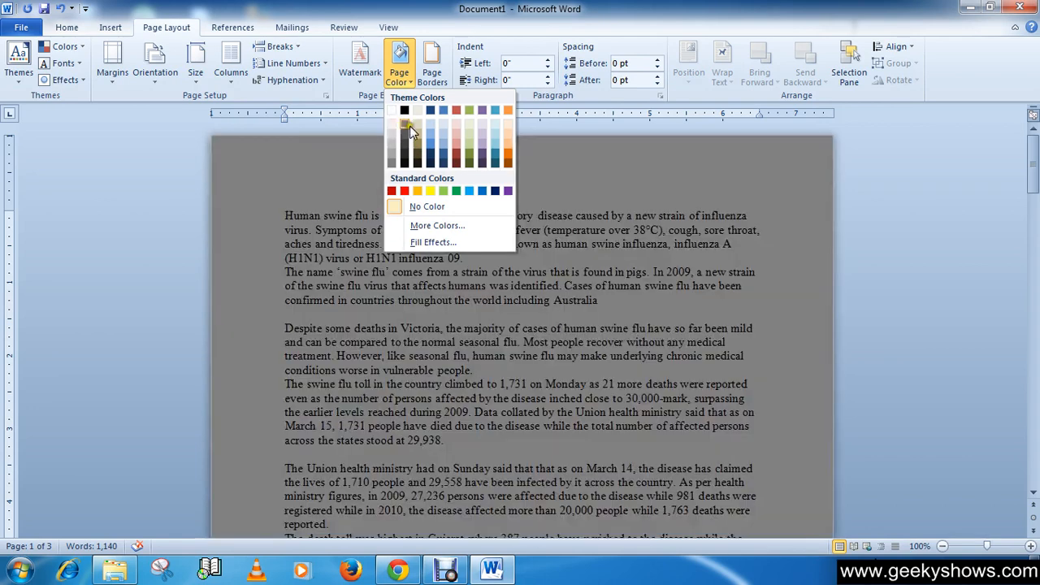
{"action": "left_click", "coordinate": [467, 128]}
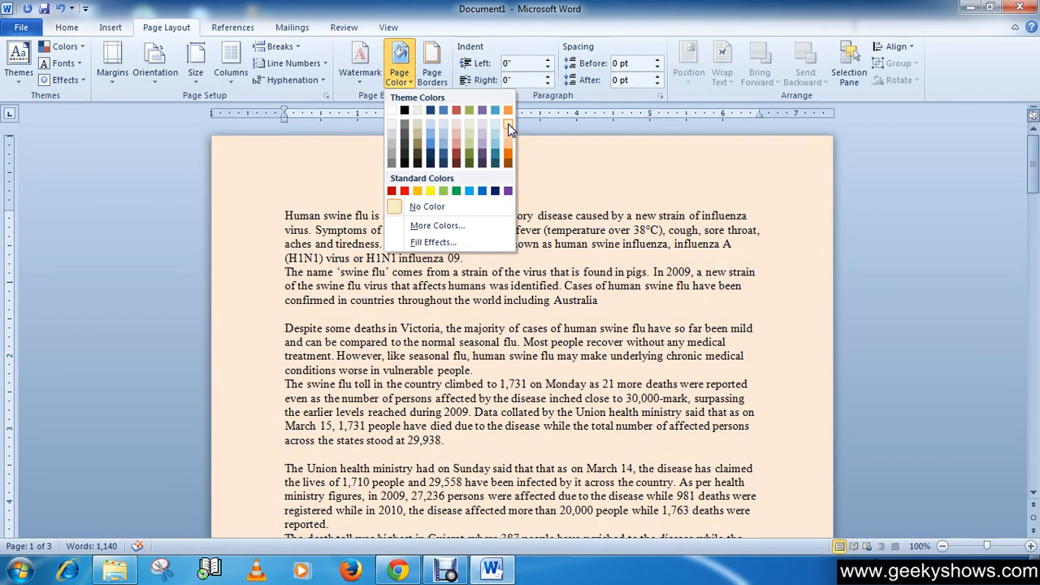
{"action": "mouse_move", "coordinate": [509, 128]}
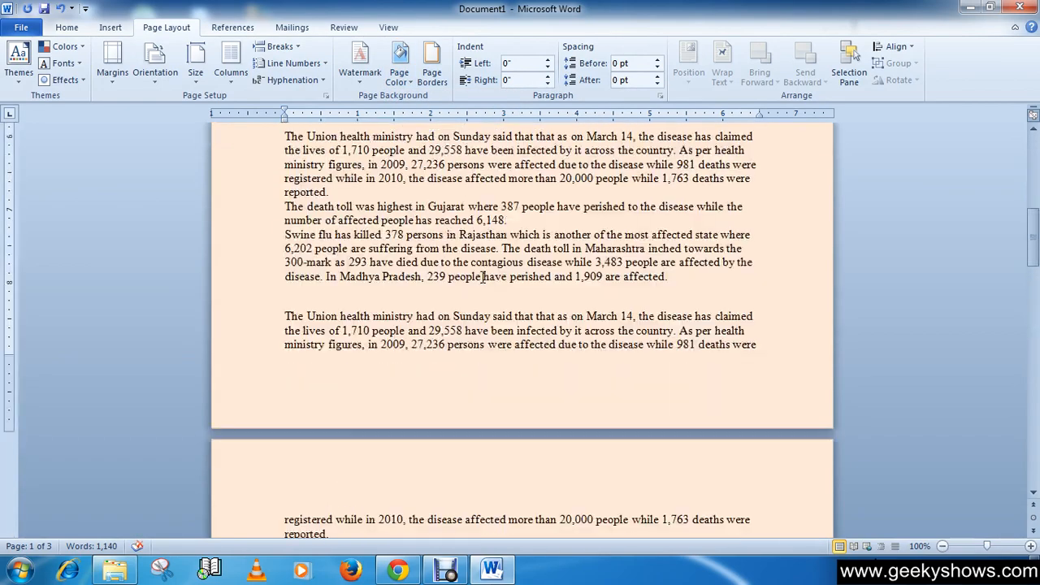
Step: Reopen the Page Color choices over the peach-tinted pages
{"action": "scroll", "scroll_direction": "up", "scroll_amount": 3}
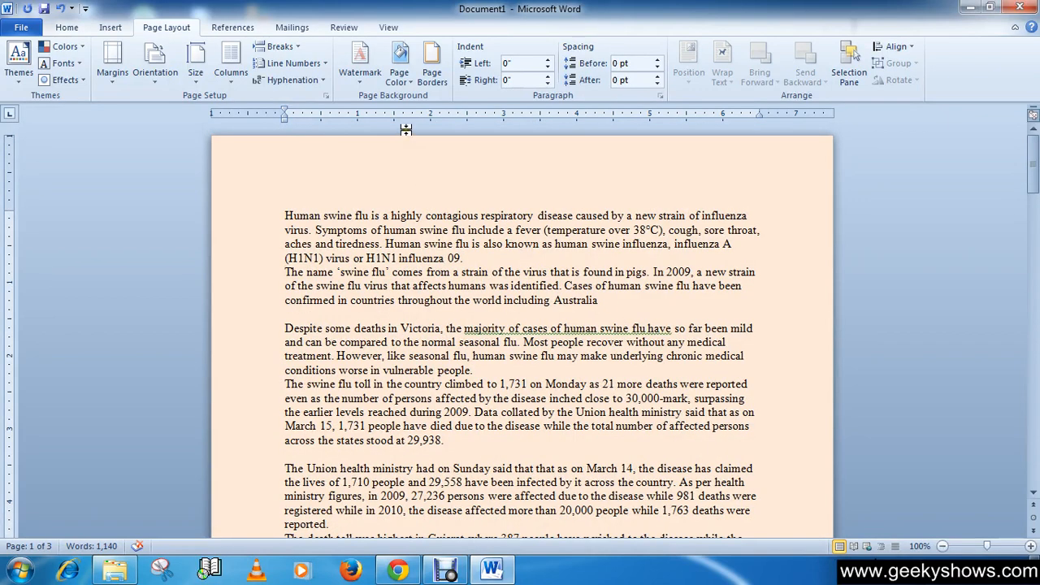
{"action": "left_click", "coordinate": [398, 62]}
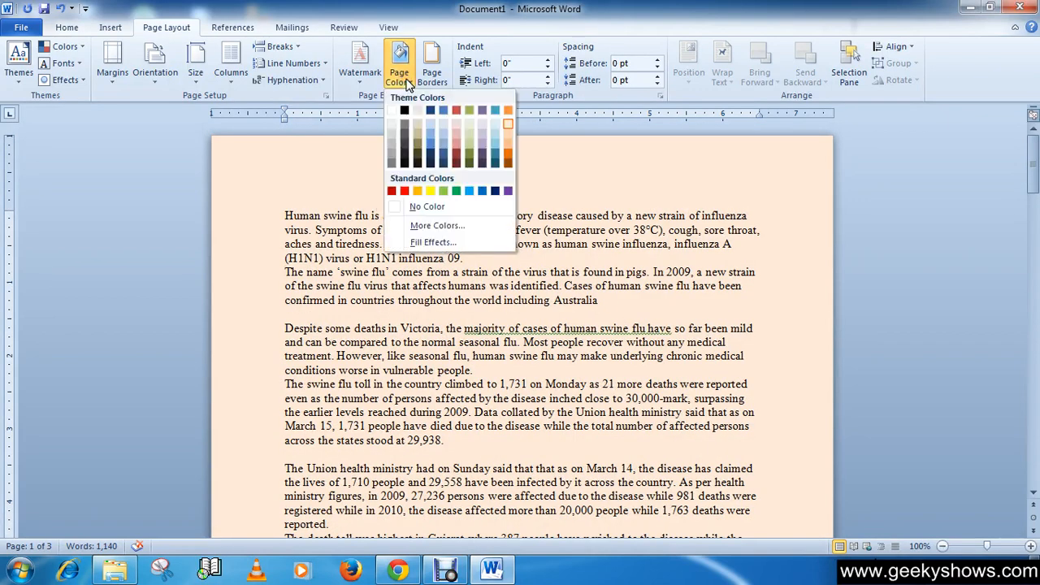
{"action": "mouse_move", "coordinate": [437, 226]}
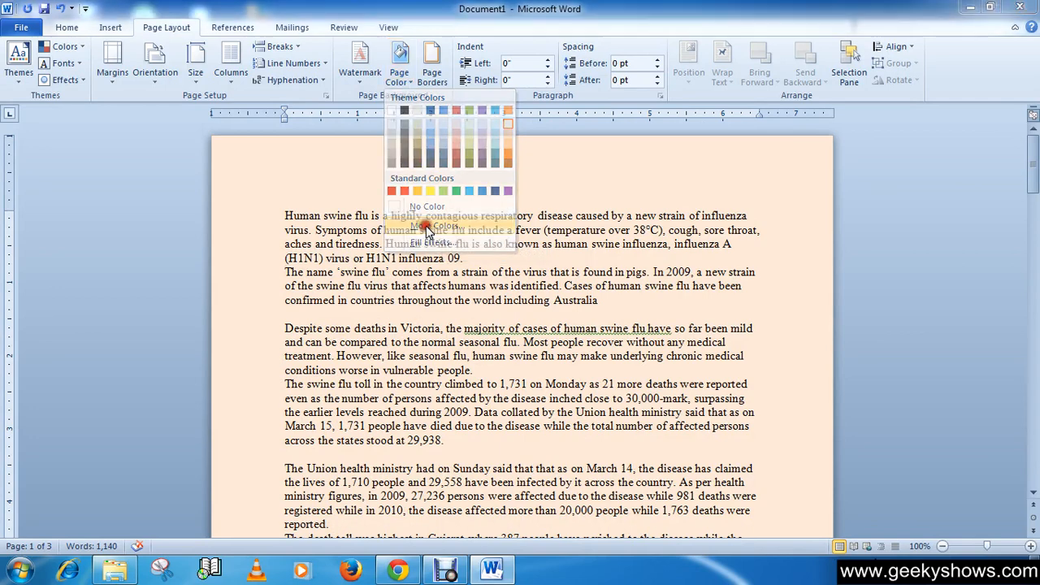
Step: Change the page background to a pale blue chosen on the More Colors Custom spectrum
{"action": "left_click", "coordinate": [436, 226]}
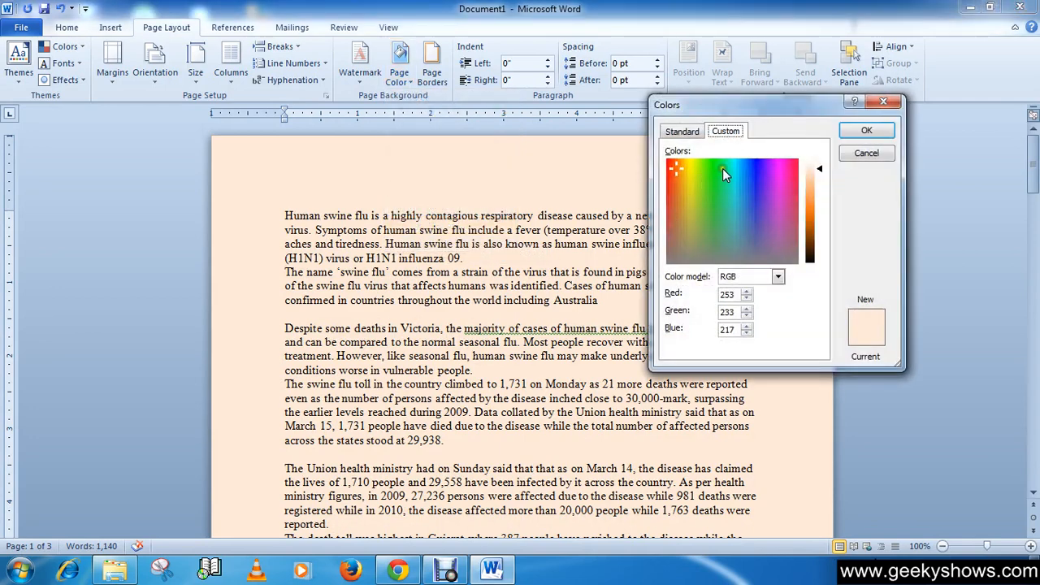
{"action": "left_click", "coordinate": [764, 165]}
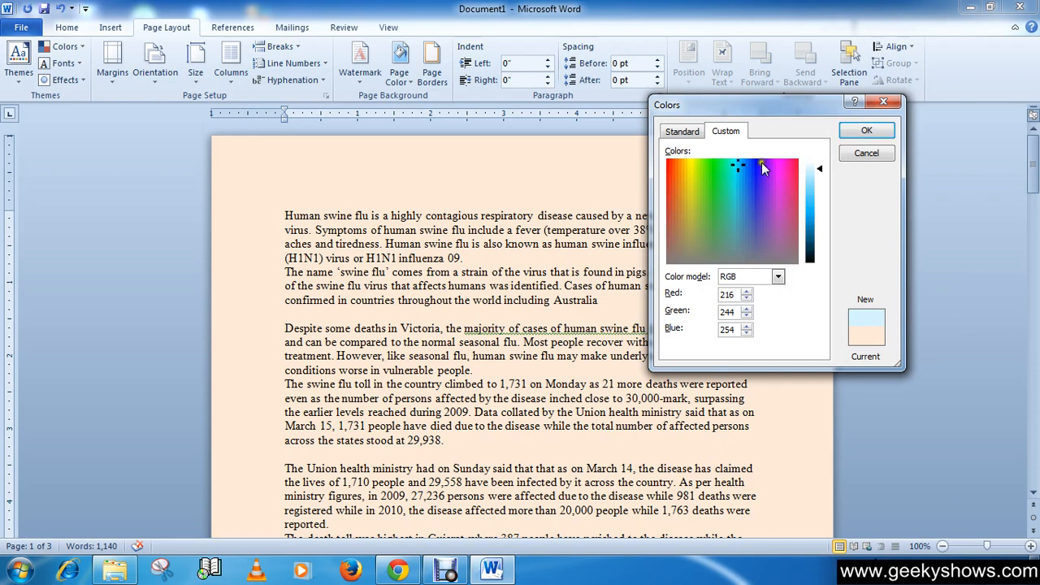
{"action": "left_click", "coordinate": [682, 130]}
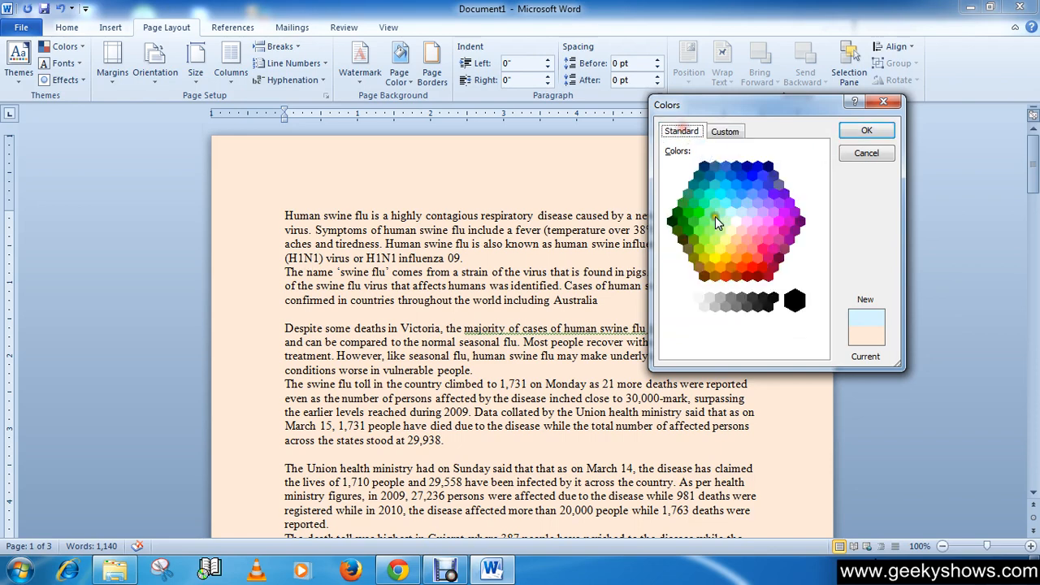
{"action": "left_click", "coordinate": [725, 130]}
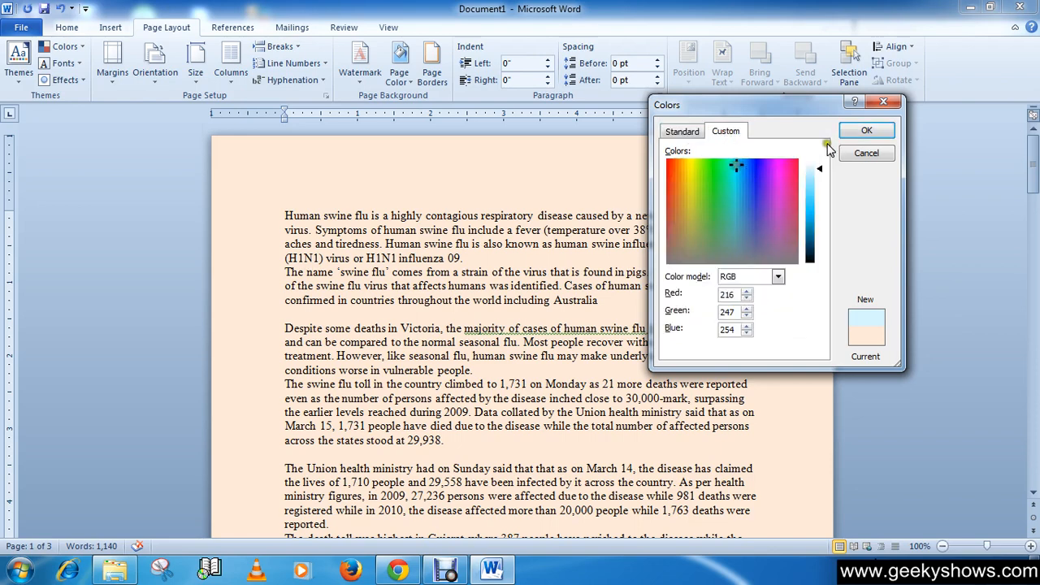
{"action": "left_click", "coordinate": [866, 130]}
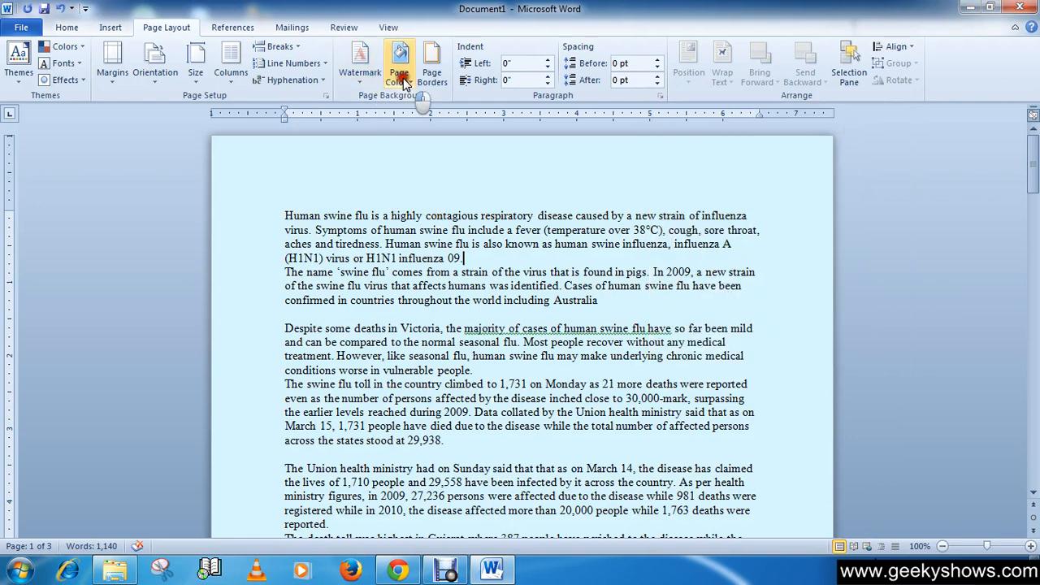
Step: Bring up the Fill Effects settings for the page background on the Gradient options
{"action": "left_click", "coordinate": [398, 61]}
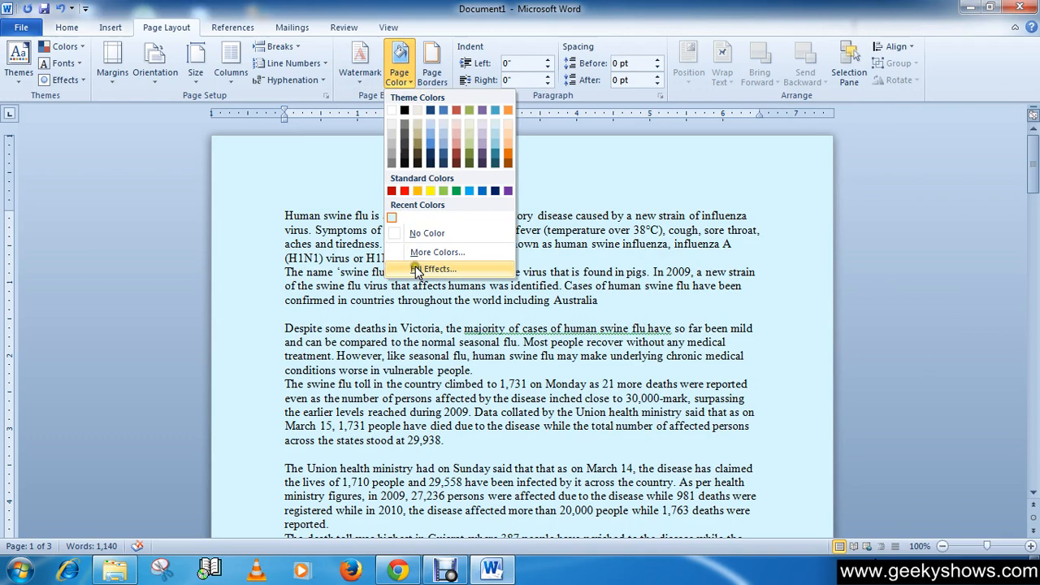
{"action": "left_click", "coordinate": [435, 270]}
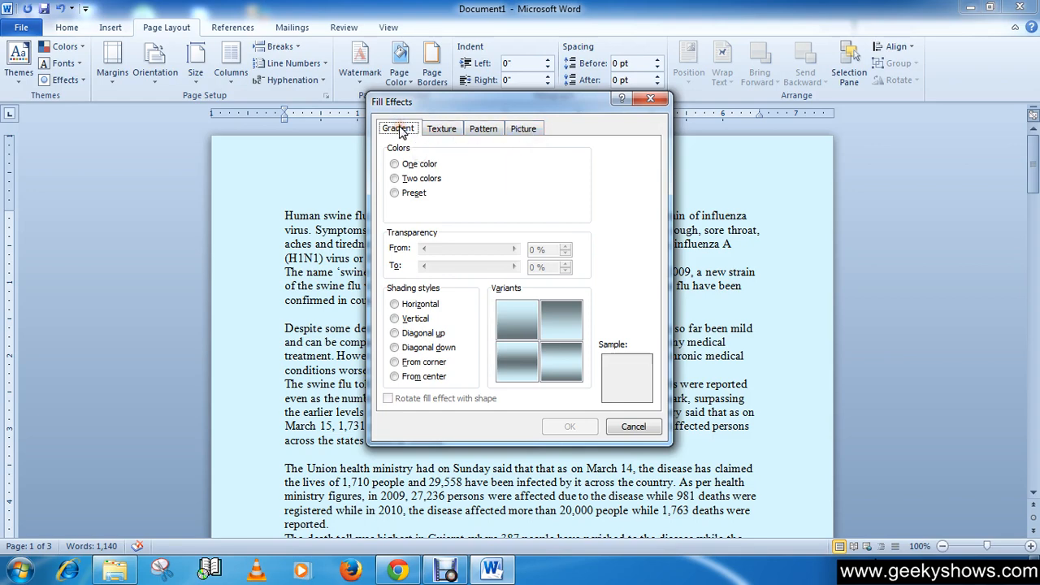
{"action": "mouse_move", "coordinate": [403, 137]}
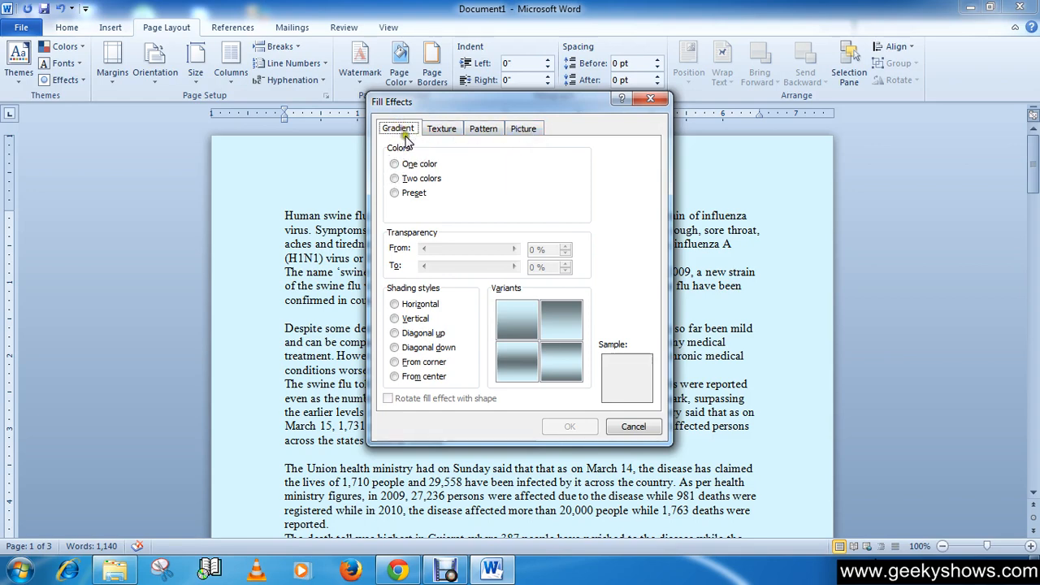
Step: Set a two-colour gradient with blue as the first colour and red as the second
{"action": "left_click", "coordinate": [395, 163]}
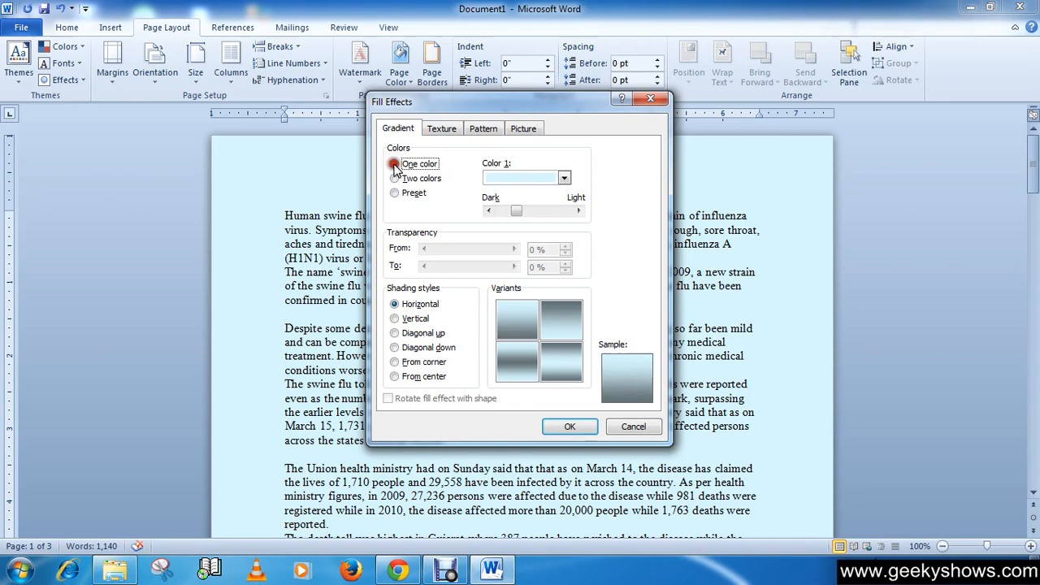
{"action": "left_click", "coordinate": [393, 177]}
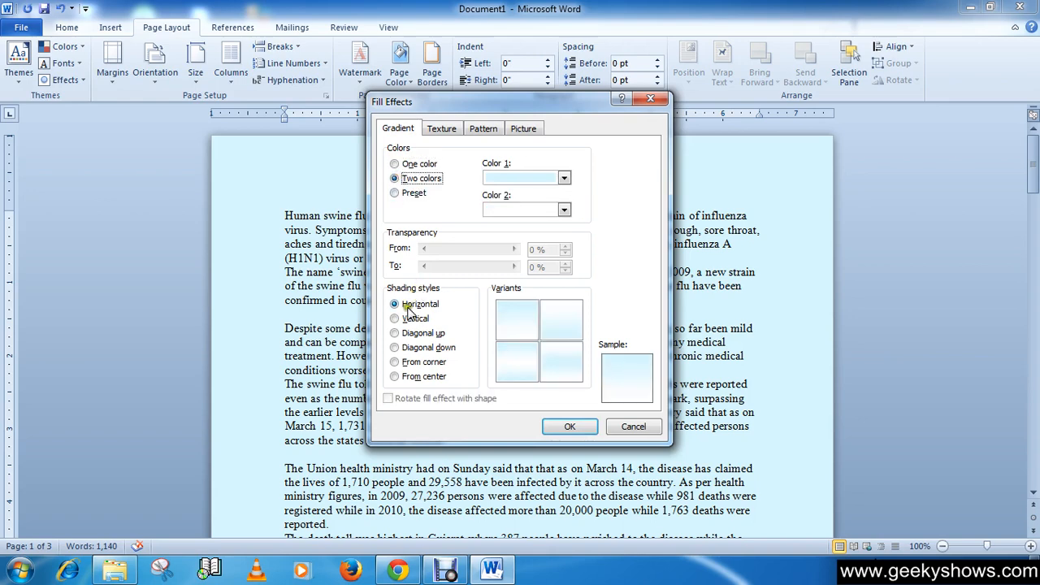
{"action": "left_click", "coordinate": [564, 177]}
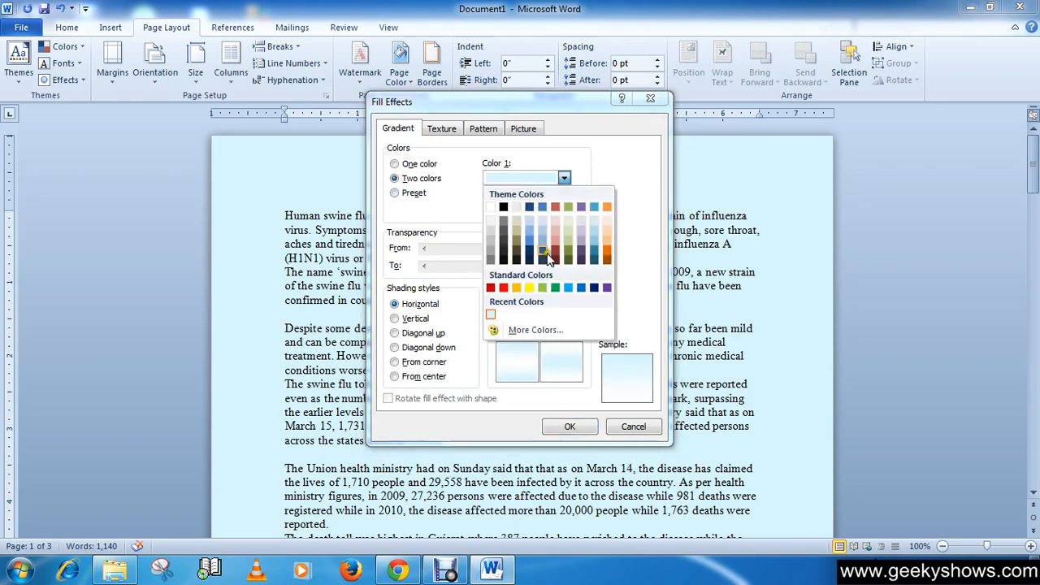
{"action": "left_click", "coordinate": [544, 252]}
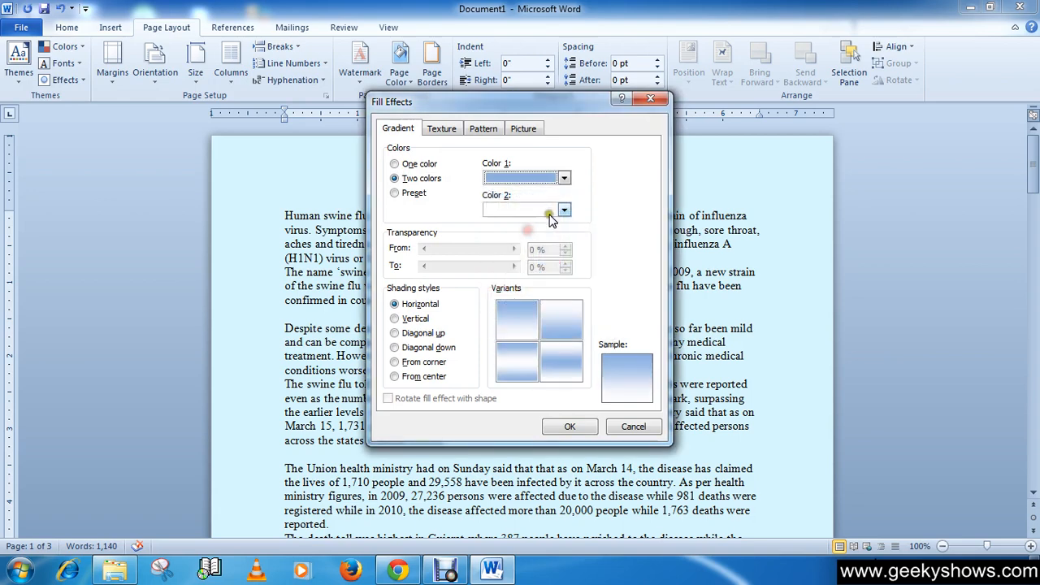
{"action": "left_click", "coordinate": [564, 210]}
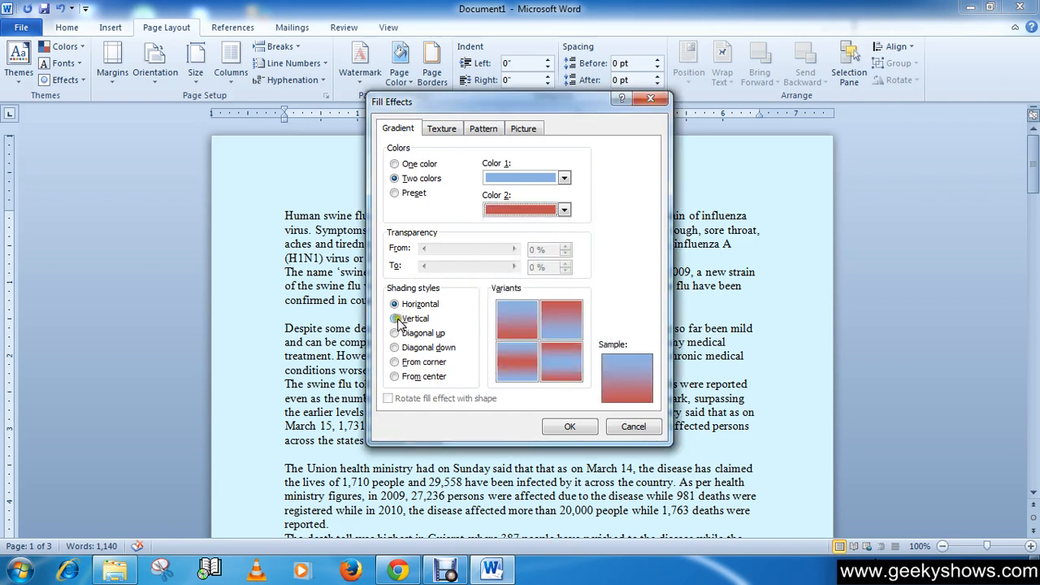
Step: After trying vertical and corner shading, apply the gradient with Horizontal shading to the pages
{"action": "left_click", "coordinate": [395, 317]}
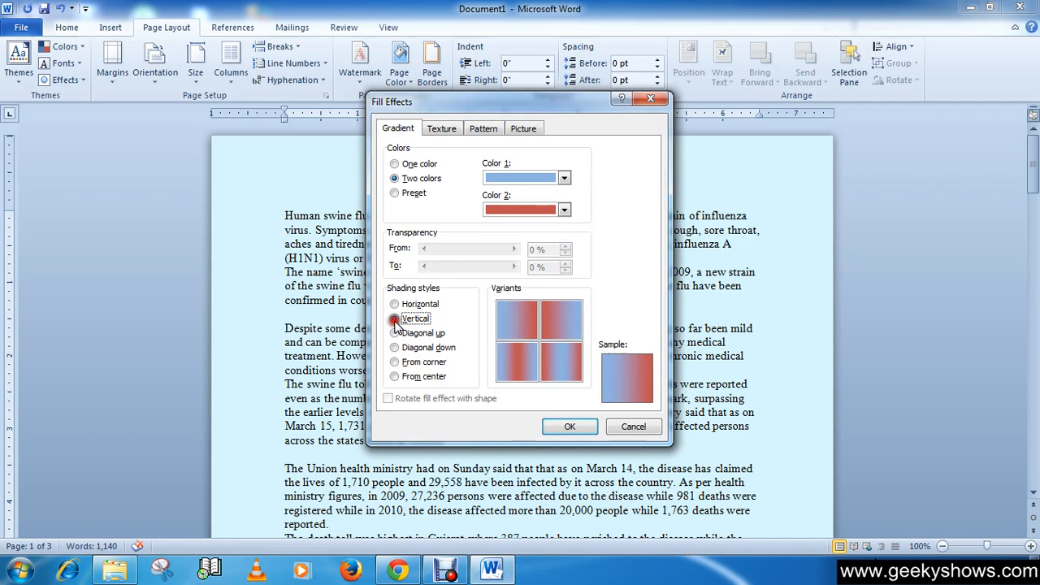
{"action": "left_click", "coordinate": [393, 361]}
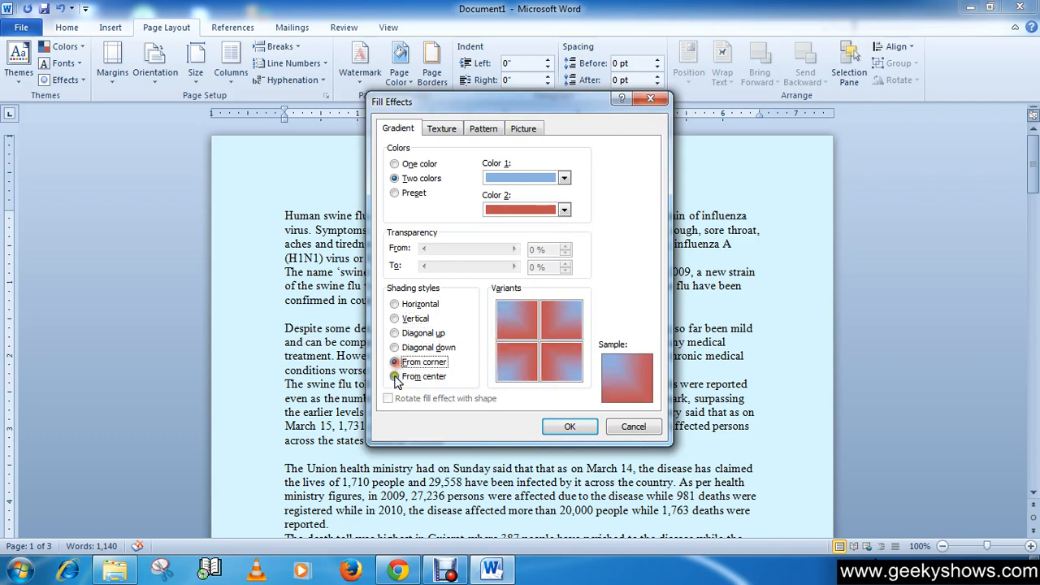
{"action": "left_click", "coordinate": [393, 304]}
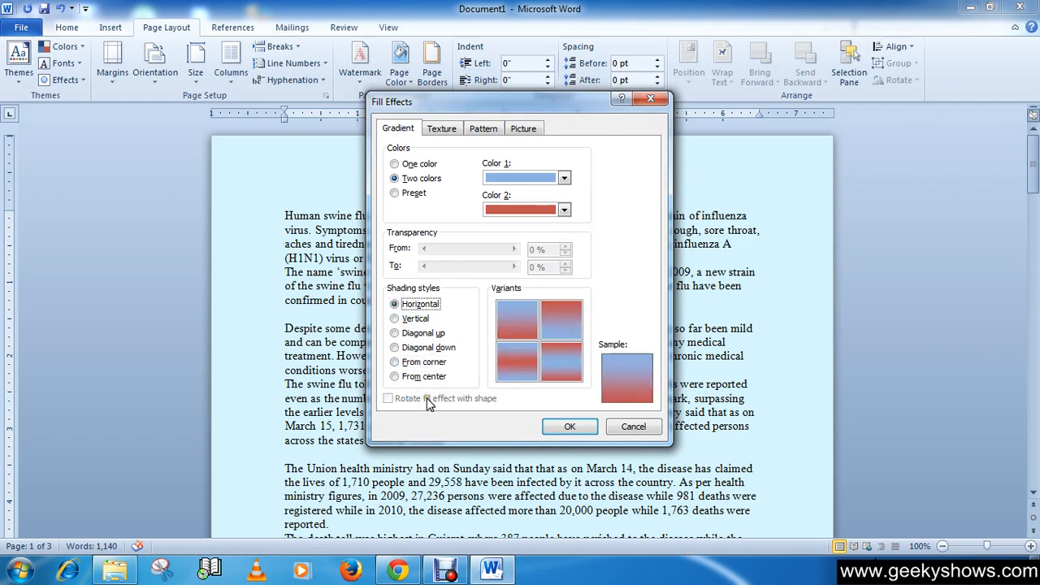
{"action": "left_click", "coordinate": [568, 426]}
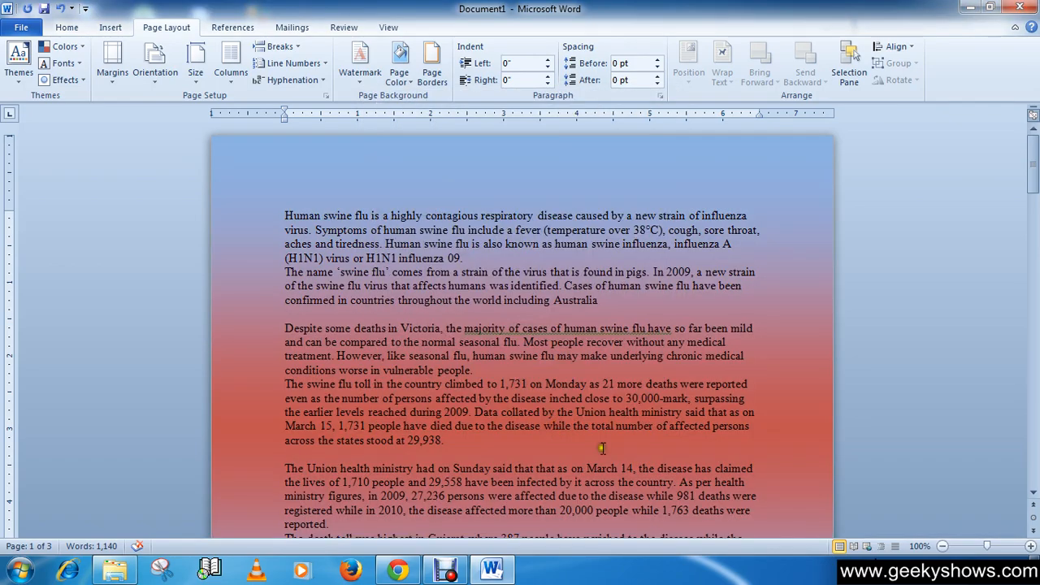
{"action": "scroll", "scroll_direction": "down", "scroll_amount": 3}
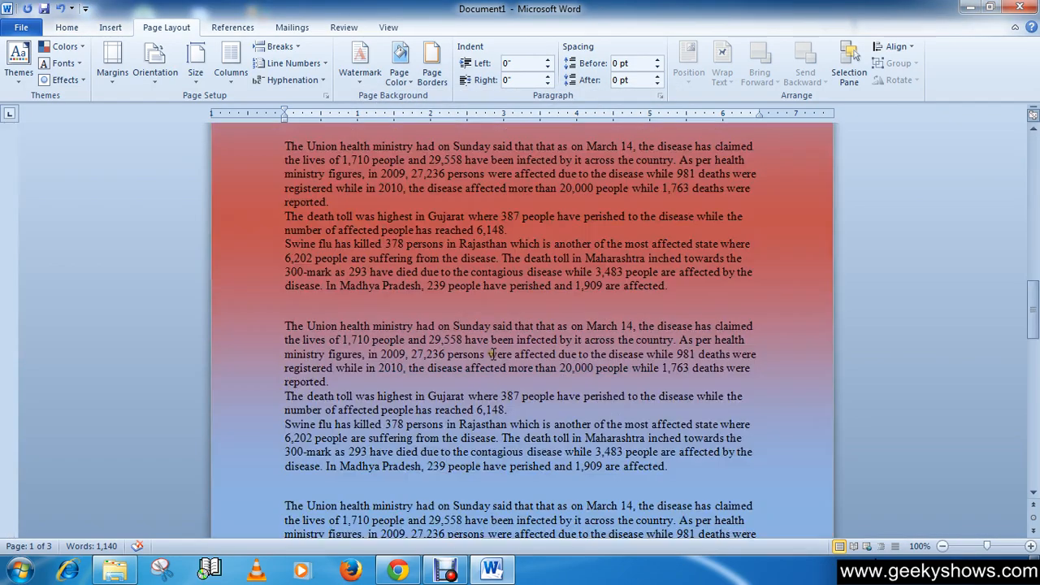
{"action": "scroll", "scroll_direction": "down", "scroll_amount": 3}
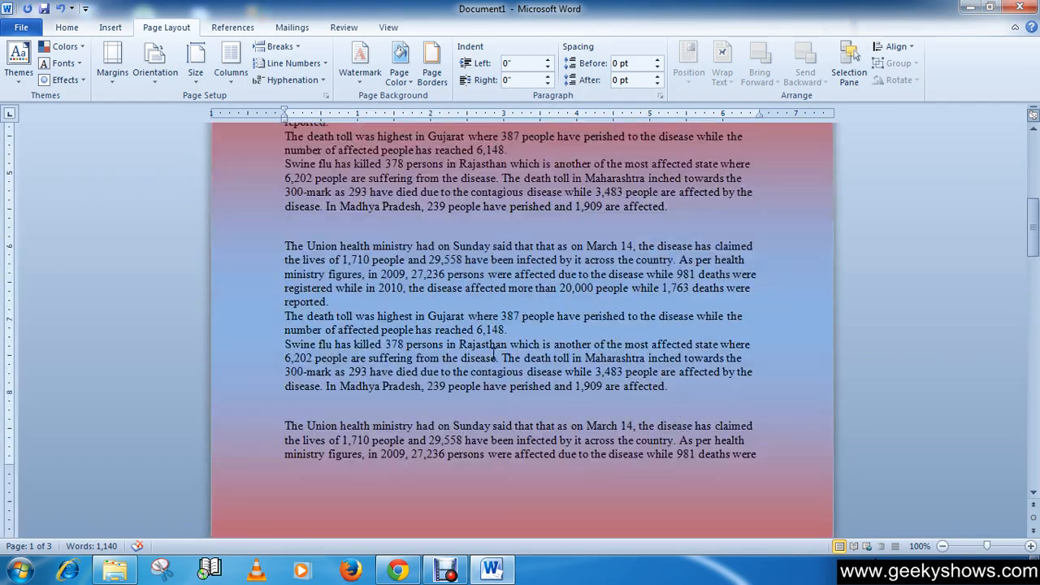
Step: Replace the gradient with the Cork texture background from Fill Effects, after previewing Bouquet
{"action": "scroll", "scroll_direction": "up", "scroll_amount": 3}
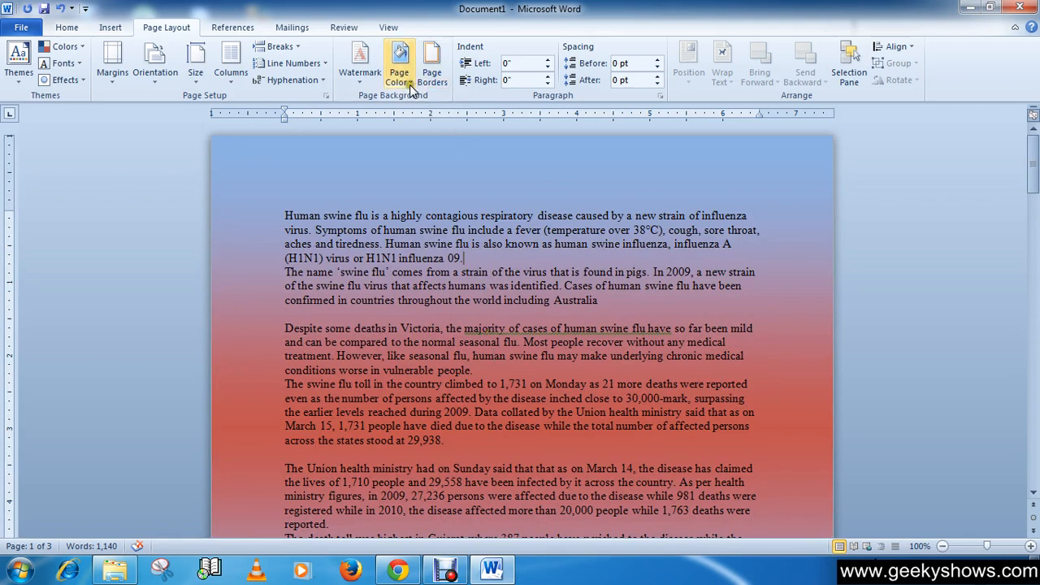
{"action": "left_click", "coordinate": [398, 61]}
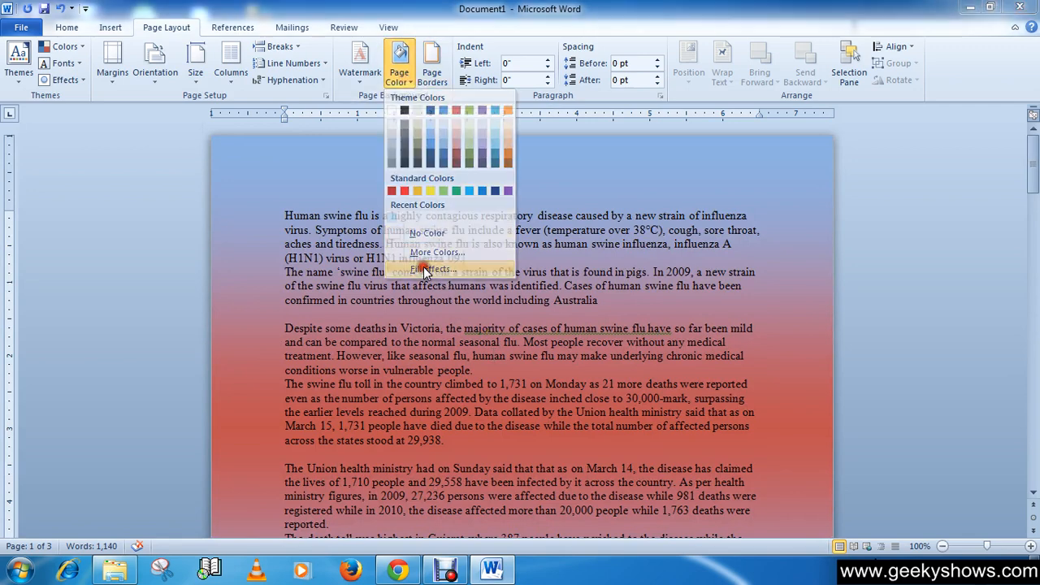
{"action": "left_click", "coordinate": [435, 269]}
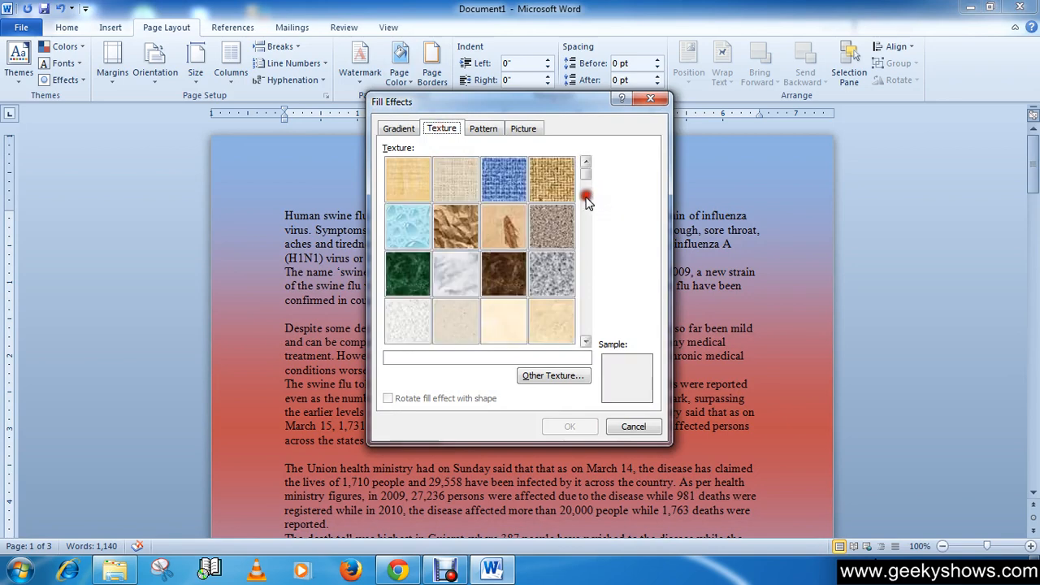
{"action": "mouse_move", "coordinate": [585, 342]}
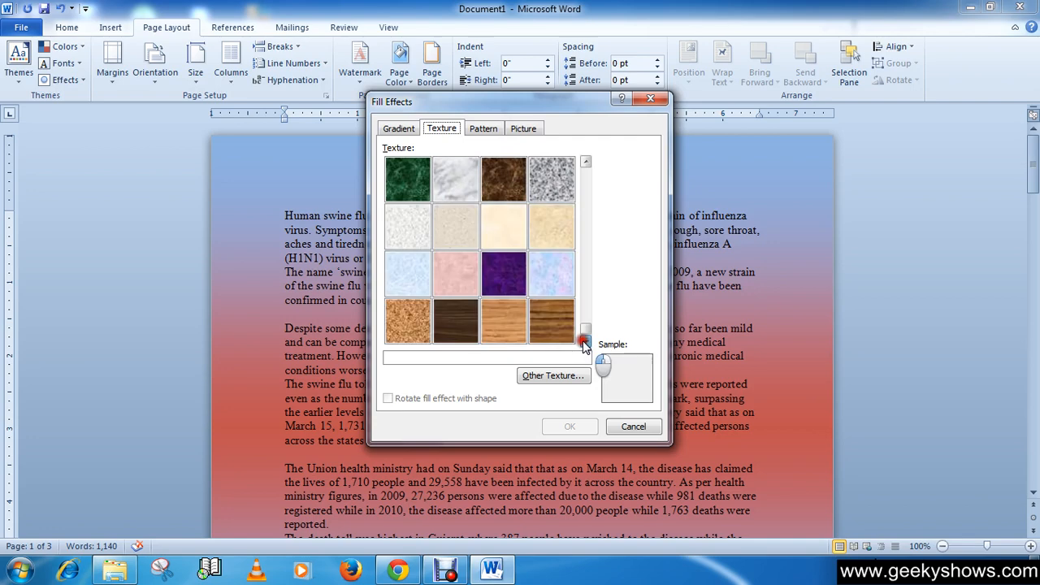
{"action": "left_click", "coordinate": [551, 275]}
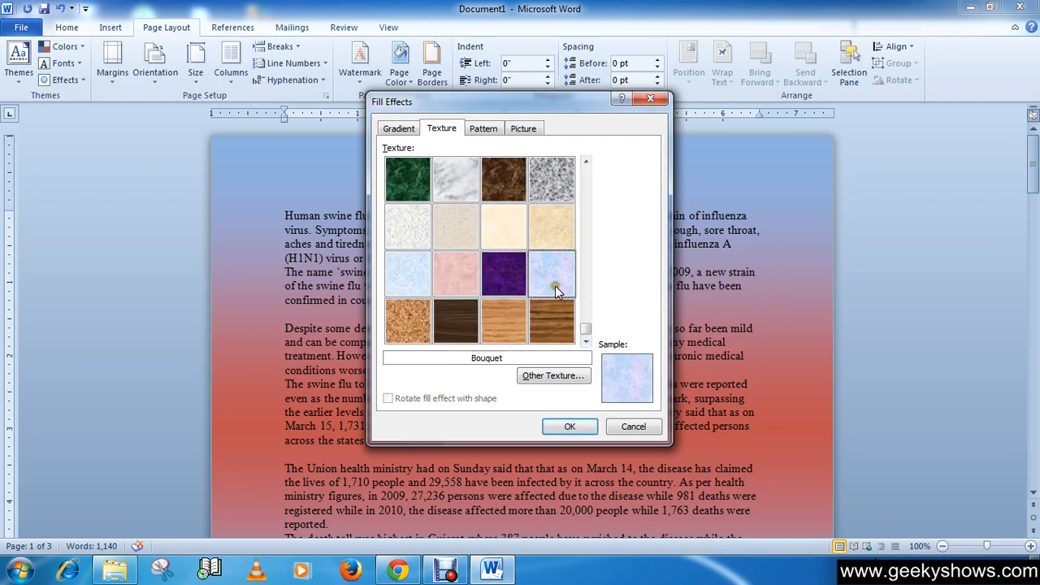
{"action": "left_click", "coordinate": [406, 320]}
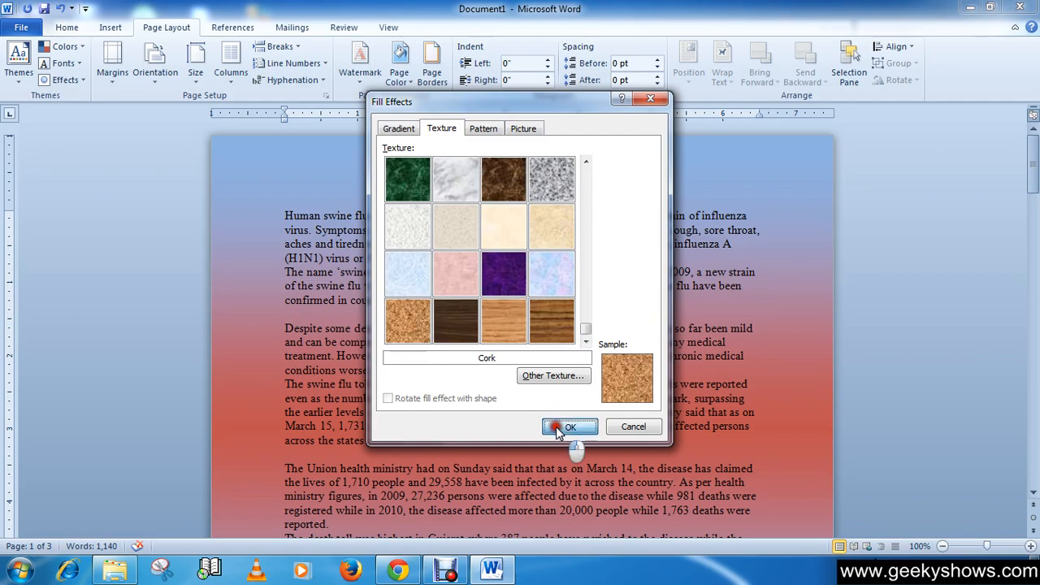
{"action": "left_click", "coordinate": [568, 425]}
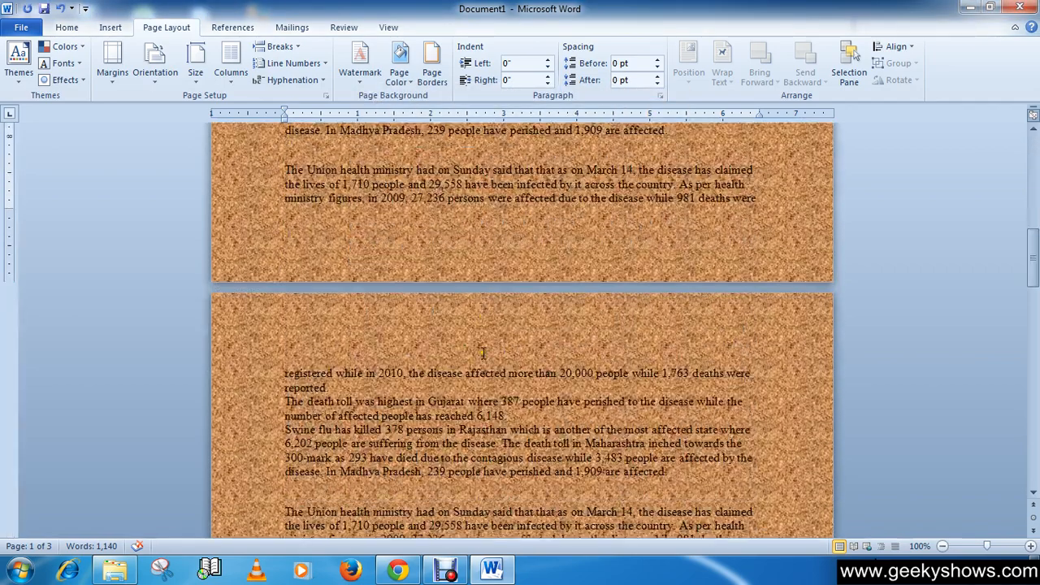
{"action": "scroll", "scroll_direction": "down", "scroll_amount": 3}
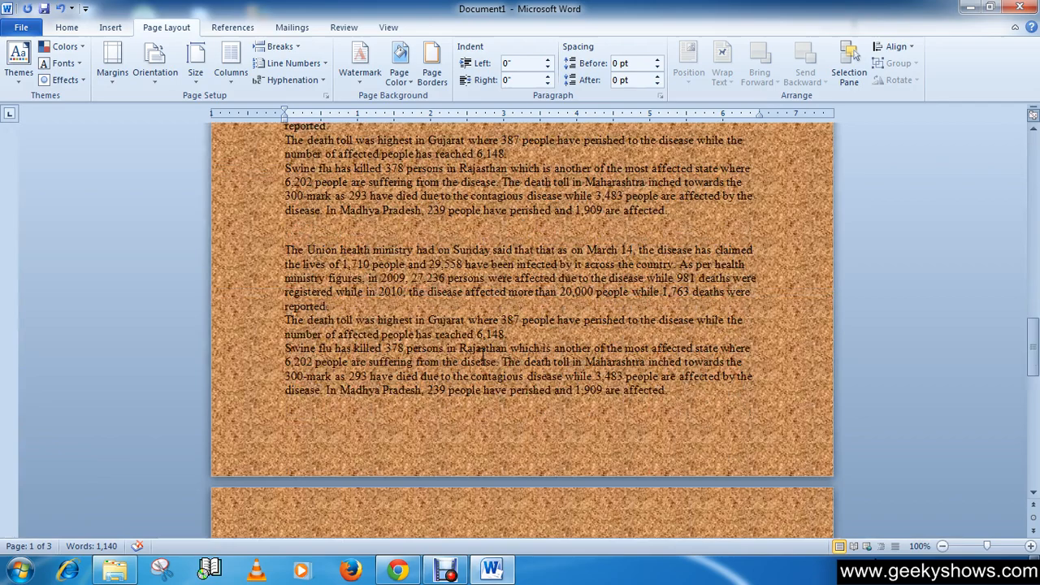
{"action": "scroll", "scroll_direction": "up", "scroll_amount": 3}
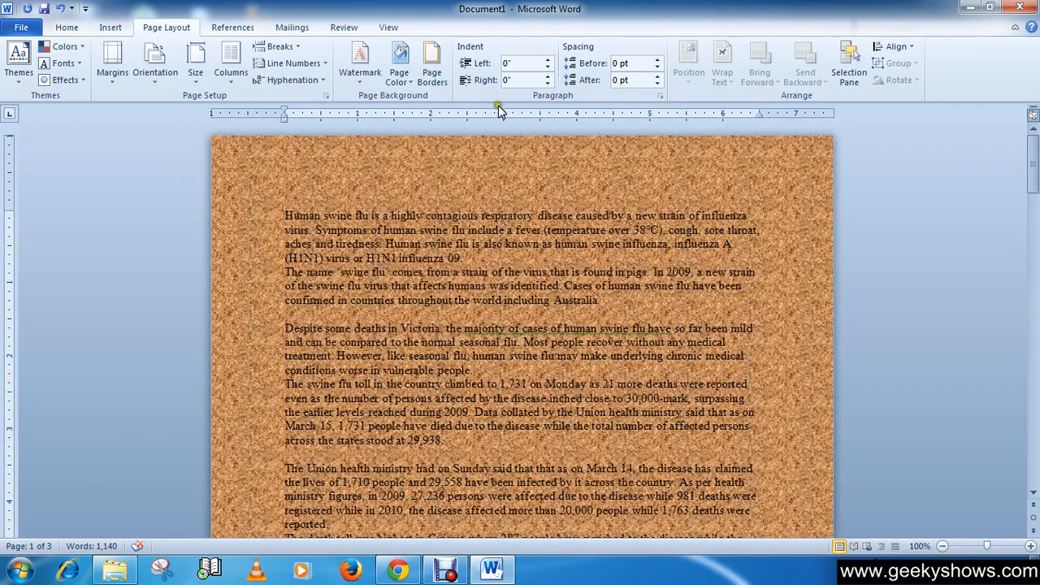
{"action": "mouse_move", "coordinate": [393, 106]}
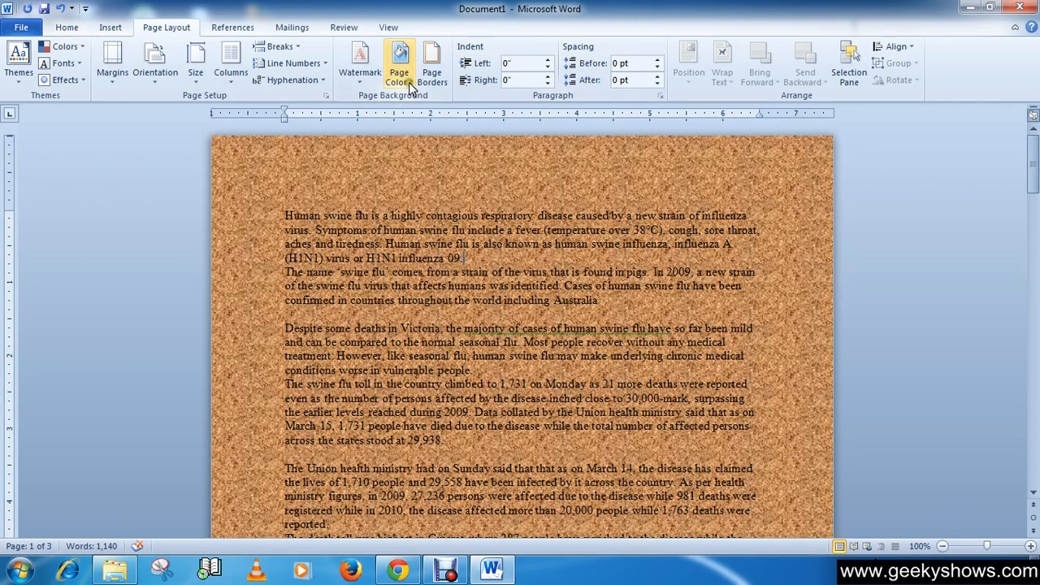
Step: Apply a Dark downward diagonal pattern with light blue foreground and red background to the pages
{"action": "left_click", "coordinate": [398, 62]}
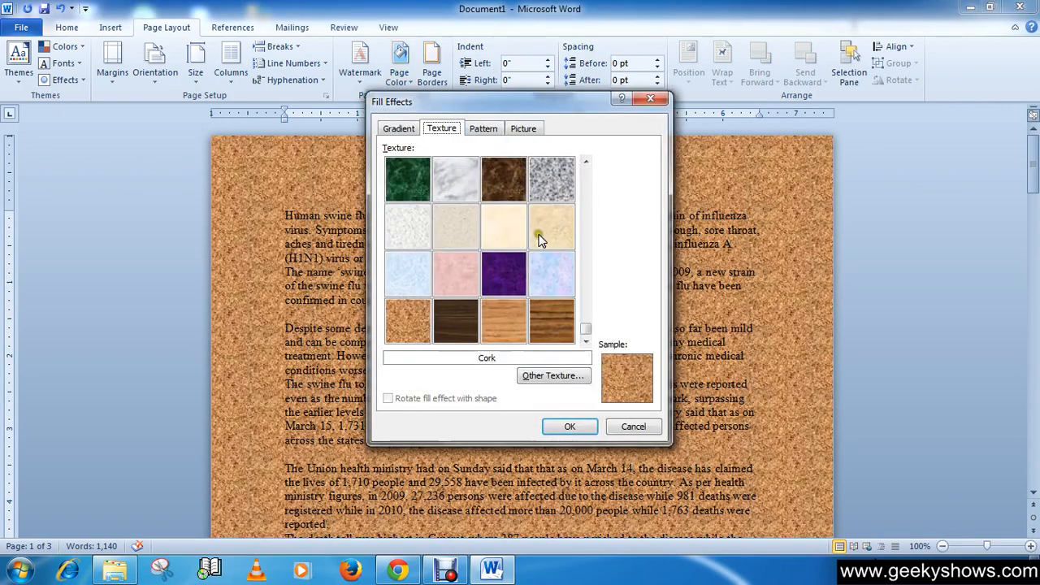
{"action": "left_click", "coordinate": [483, 129]}
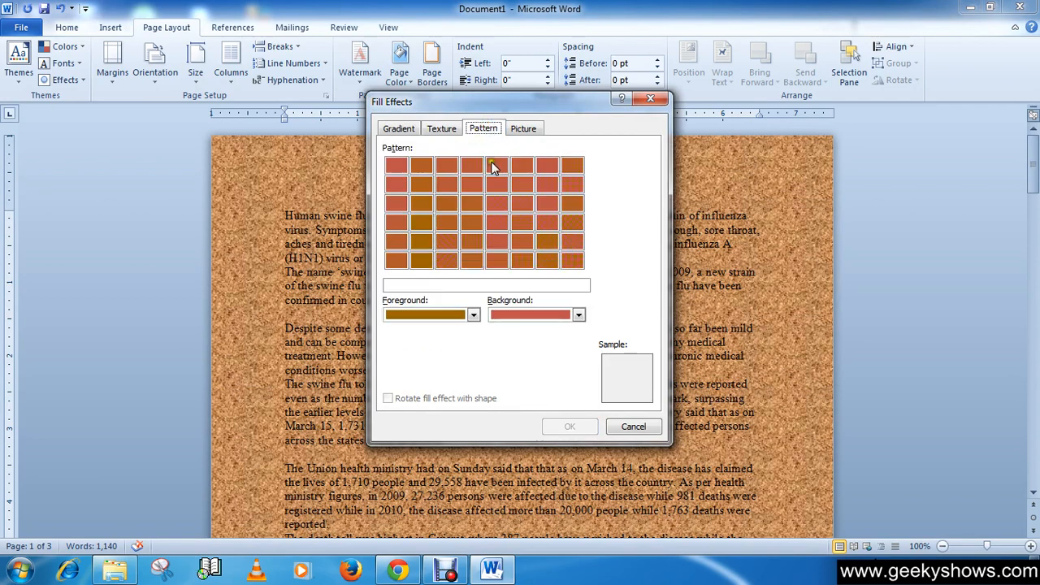
{"action": "left_click", "coordinate": [475, 315]}
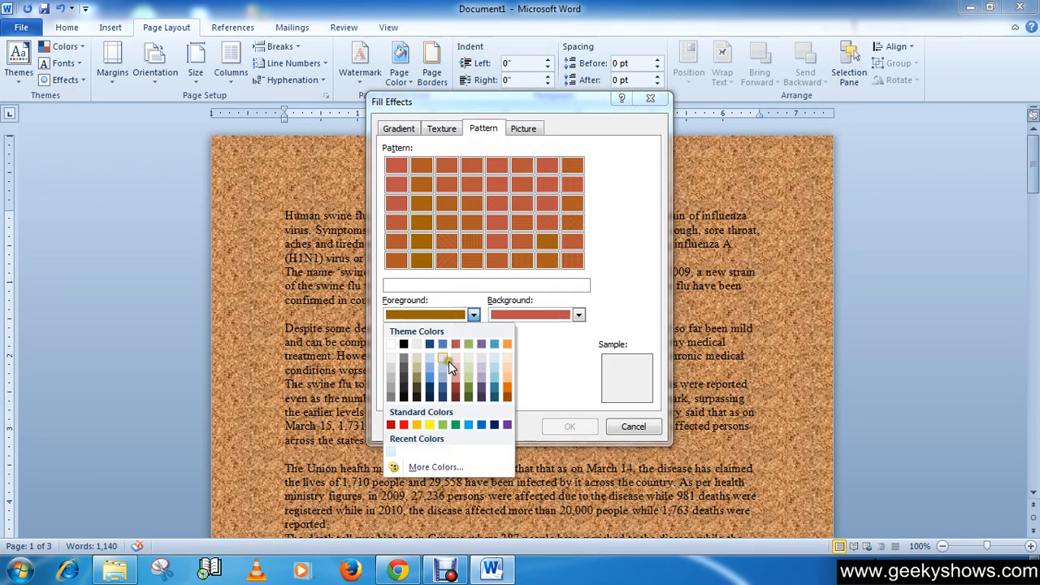
{"action": "left_click", "coordinate": [443, 363]}
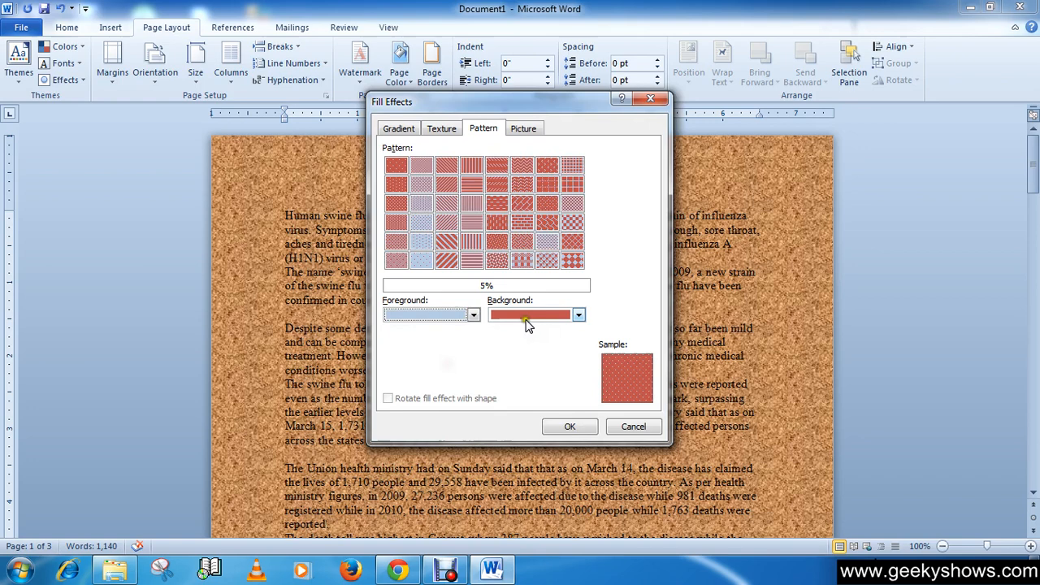
{"action": "left_click", "coordinate": [579, 316]}
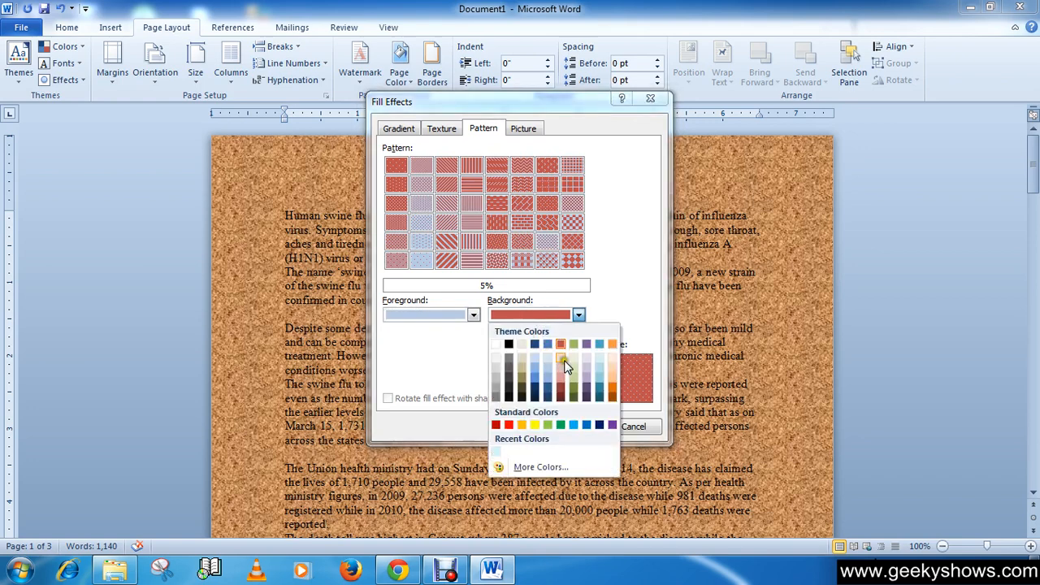
{"action": "left_click", "coordinate": [561, 352]}
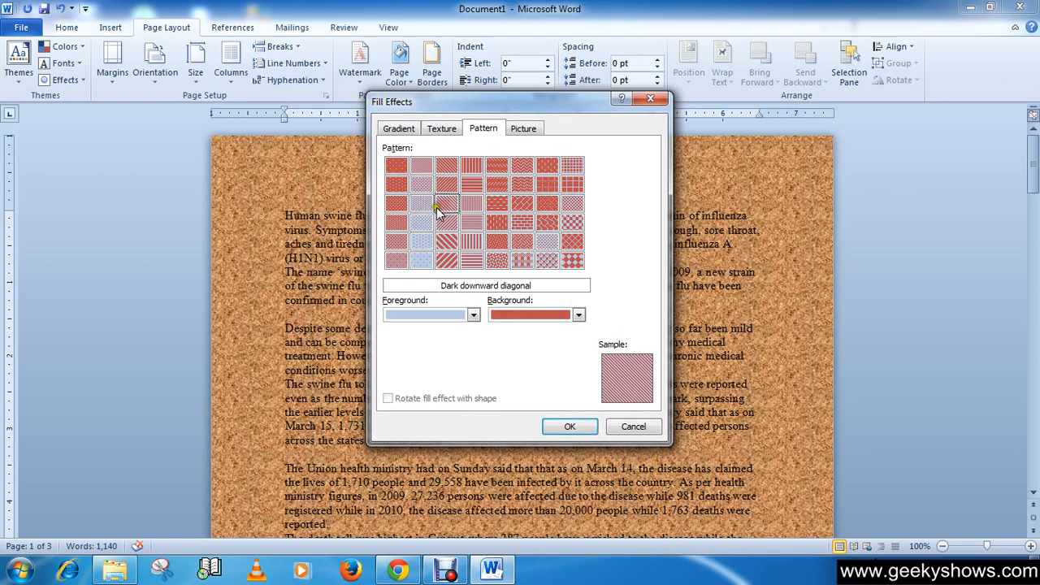
{"action": "mouse_move", "coordinate": [446, 202]}
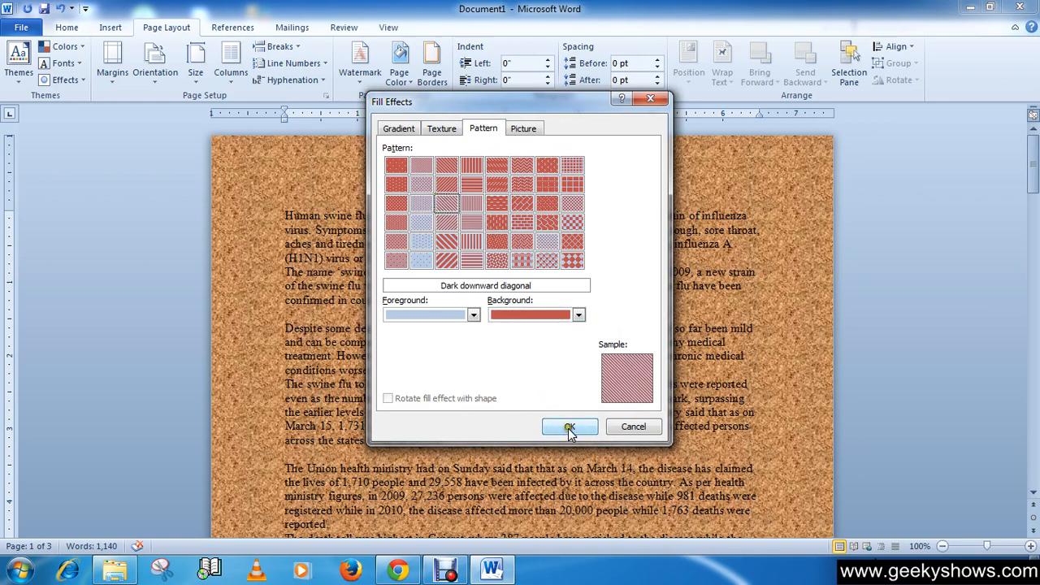
{"action": "left_click", "coordinate": [569, 426]}
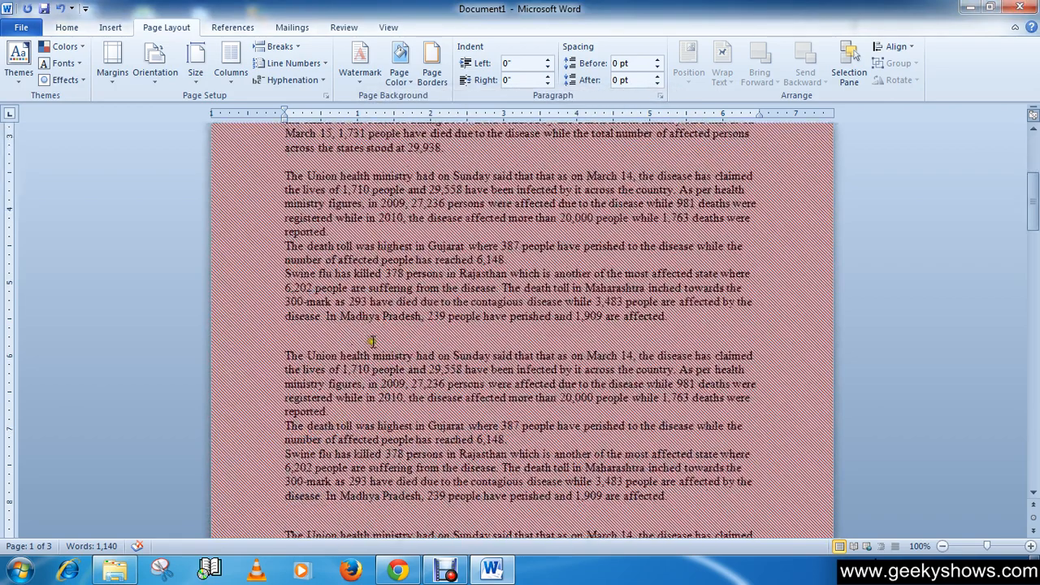
{"action": "scroll", "scroll_direction": "up", "scroll_amount": 3}
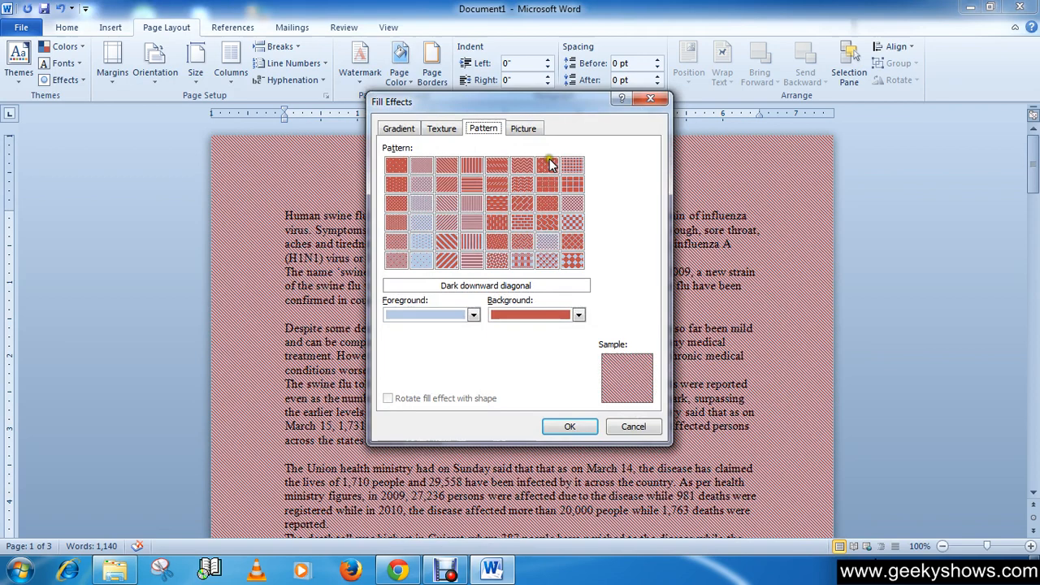
Step: Set the Desert photo from Sample Pictures as the page background picture
{"action": "left_click", "coordinate": [523, 127]}
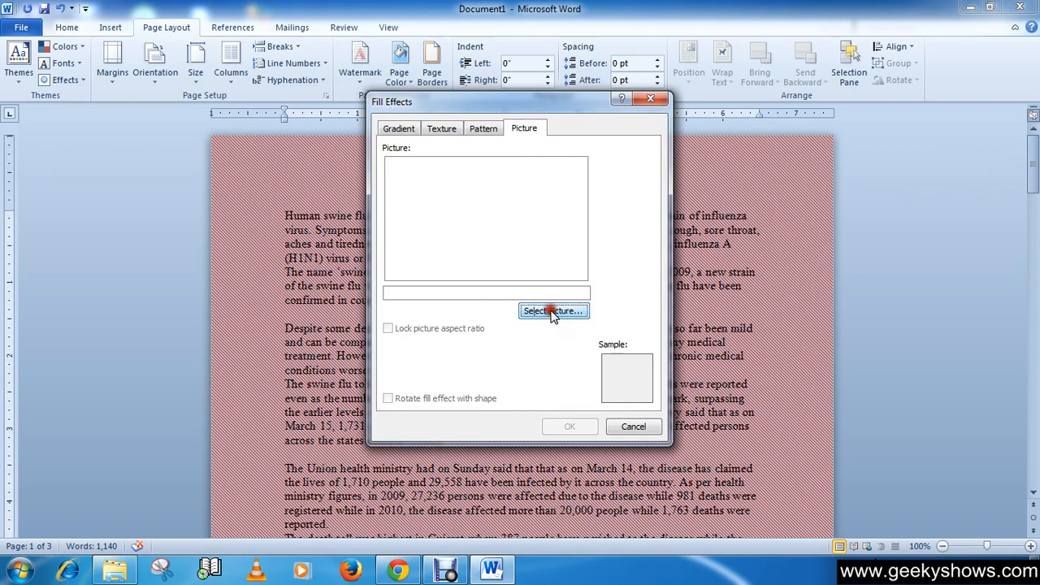
{"action": "left_click", "coordinate": [553, 312]}
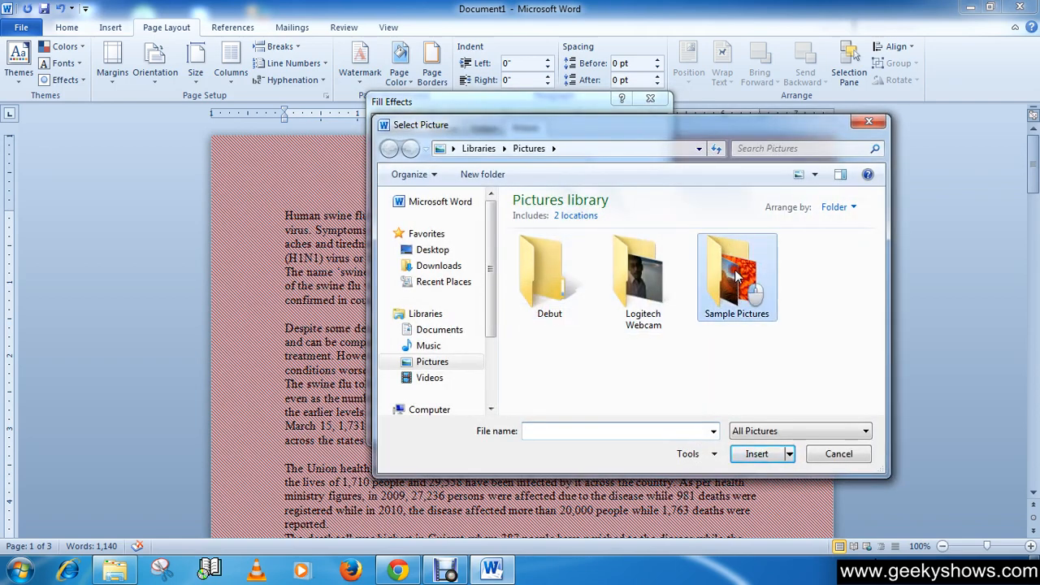
{"action": "double_click", "coordinate": [736, 273]}
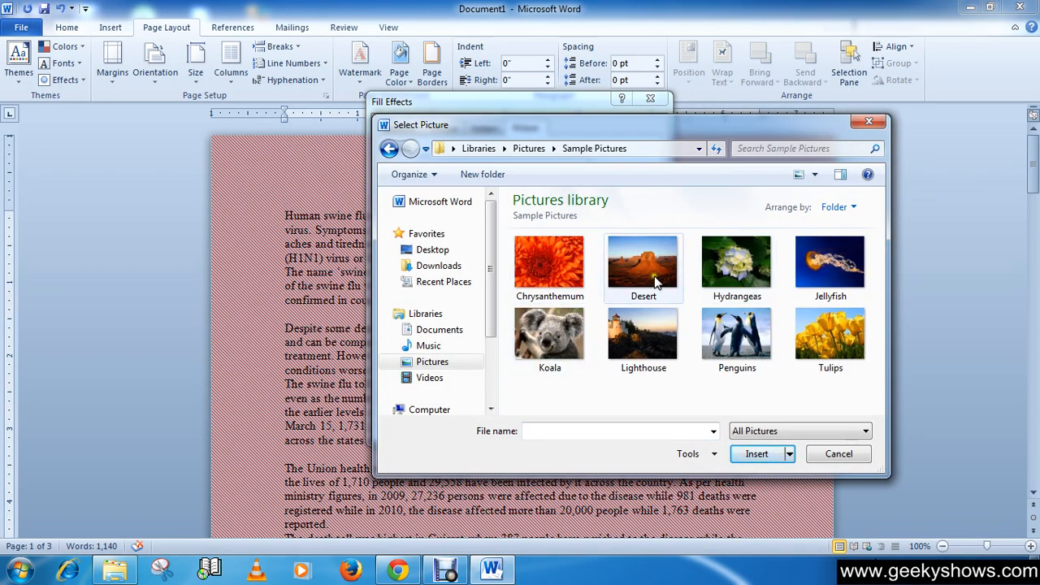
{"action": "left_click", "coordinate": [643, 261]}
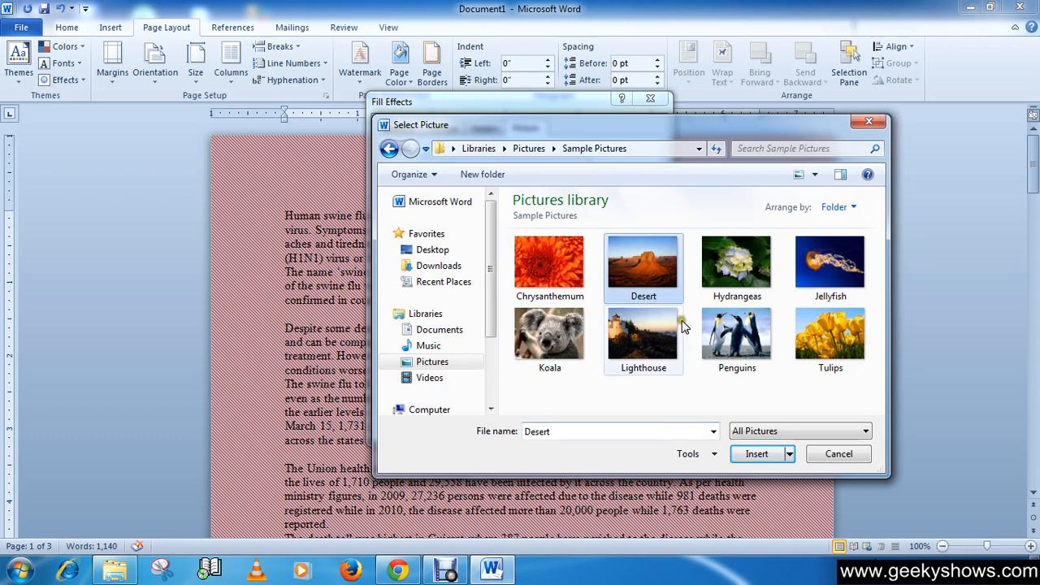
{"action": "mouse_move", "coordinate": [757, 453]}
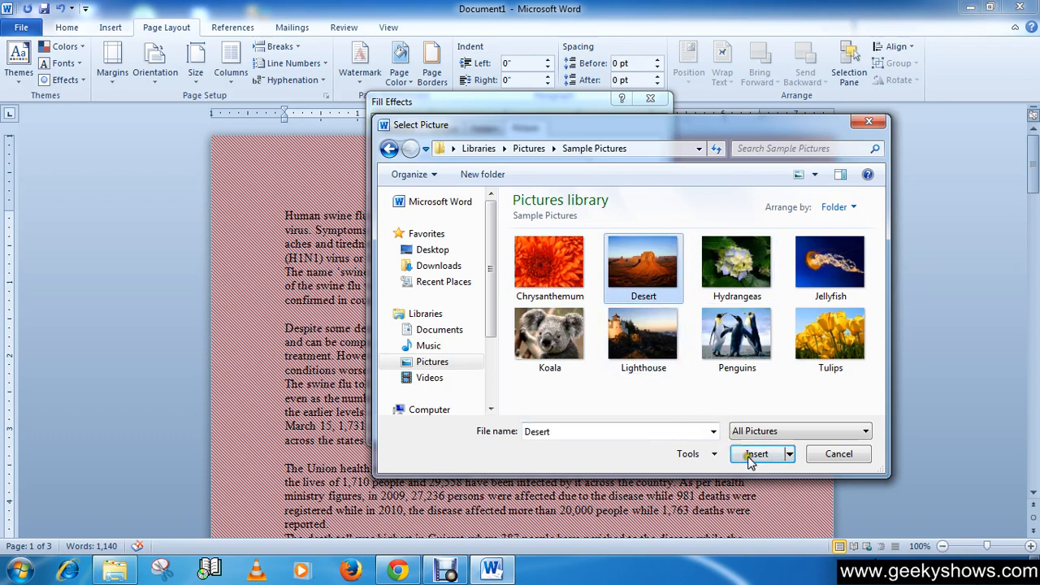
{"action": "mouse_move", "coordinate": [634, 132]}
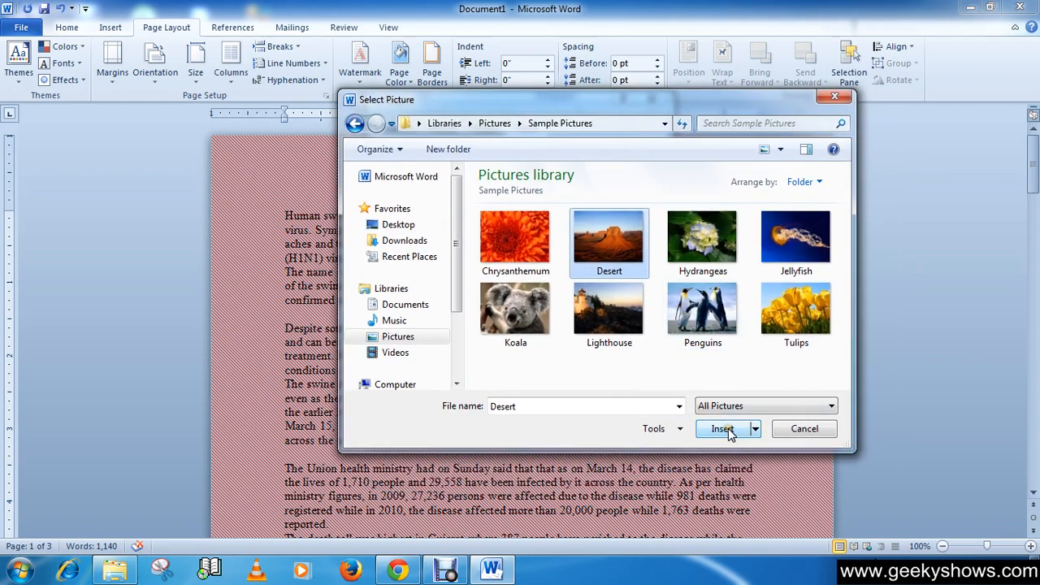
{"action": "left_click", "coordinate": [722, 429]}
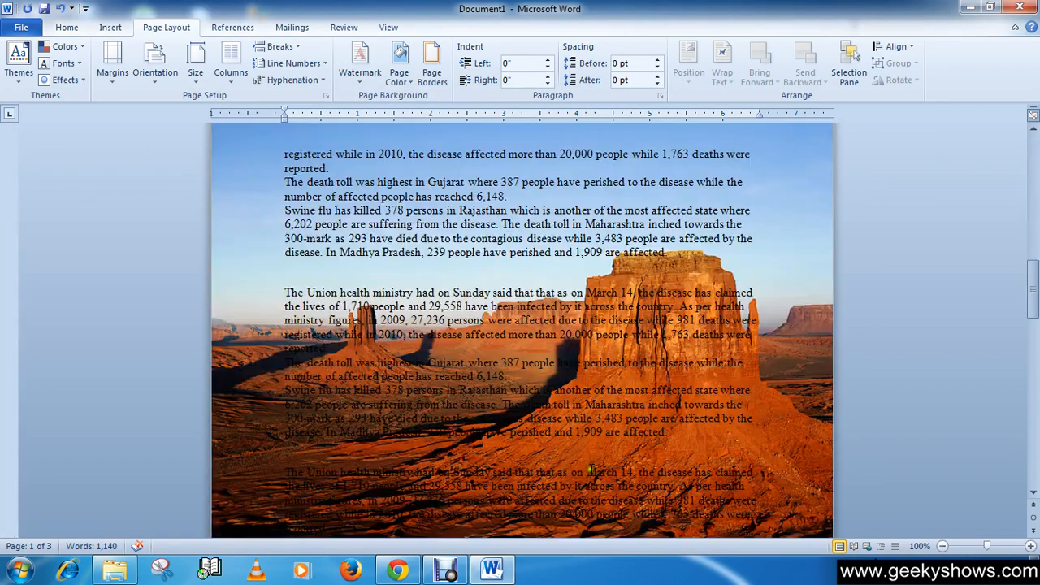
{"action": "scroll", "scroll_direction": "down", "scroll_amount": 3}
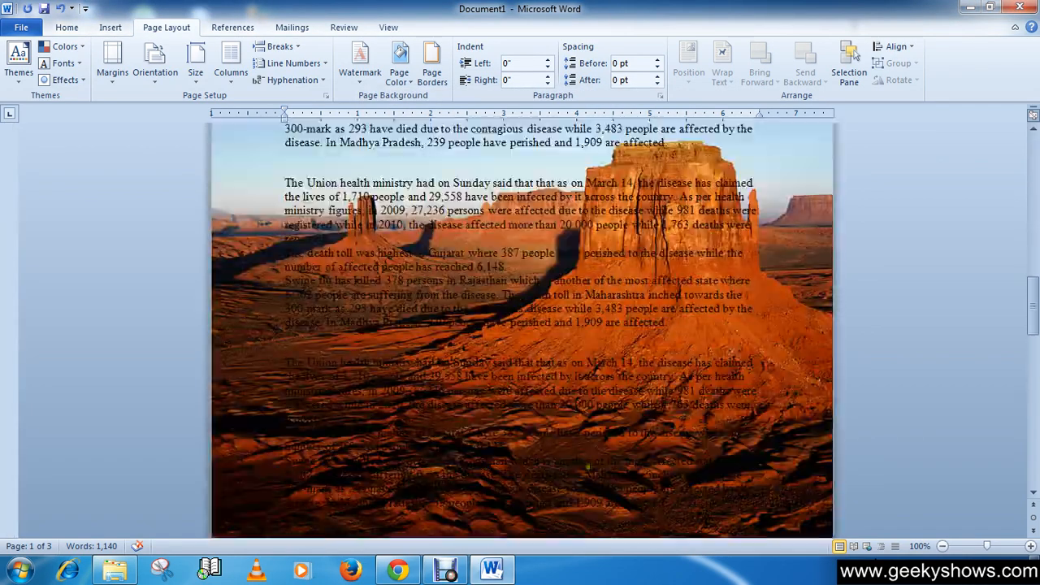
{"action": "scroll", "scroll_direction": "up", "scroll_amount": 3}
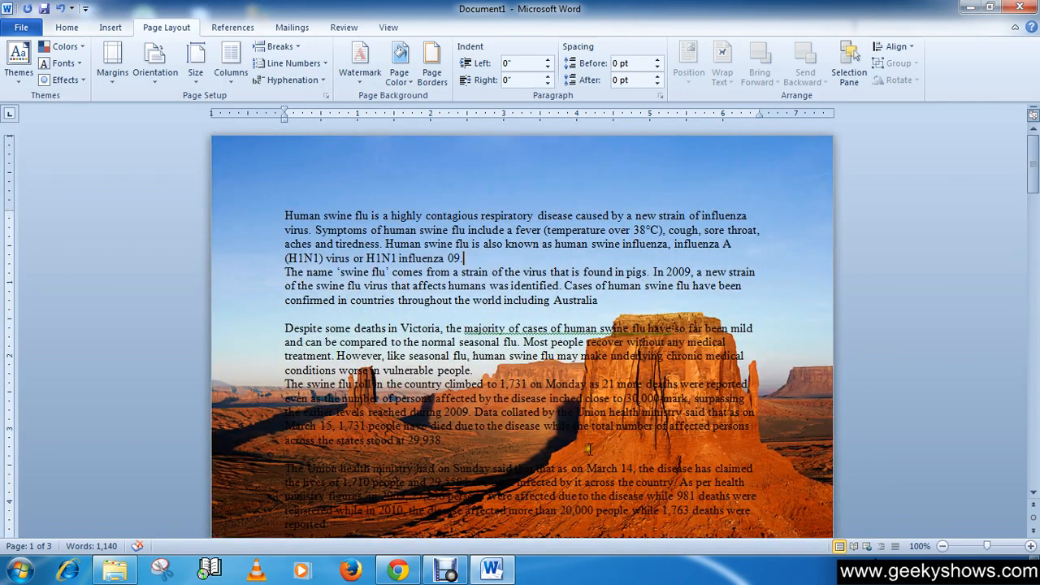
{"action": "mouse_move", "coordinate": [381, 136]}
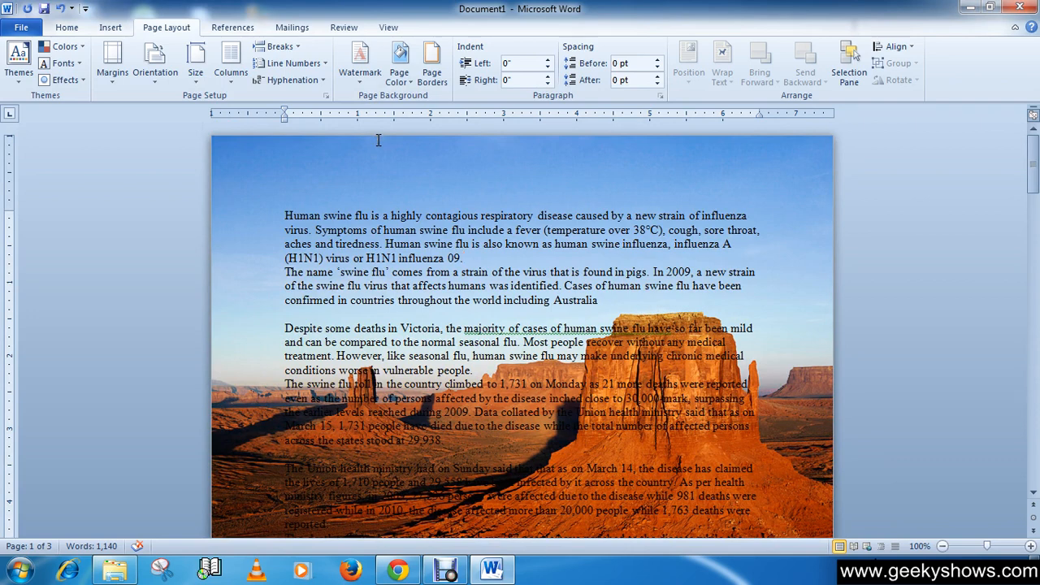
{"action": "left_click", "coordinate": [464, 258]}
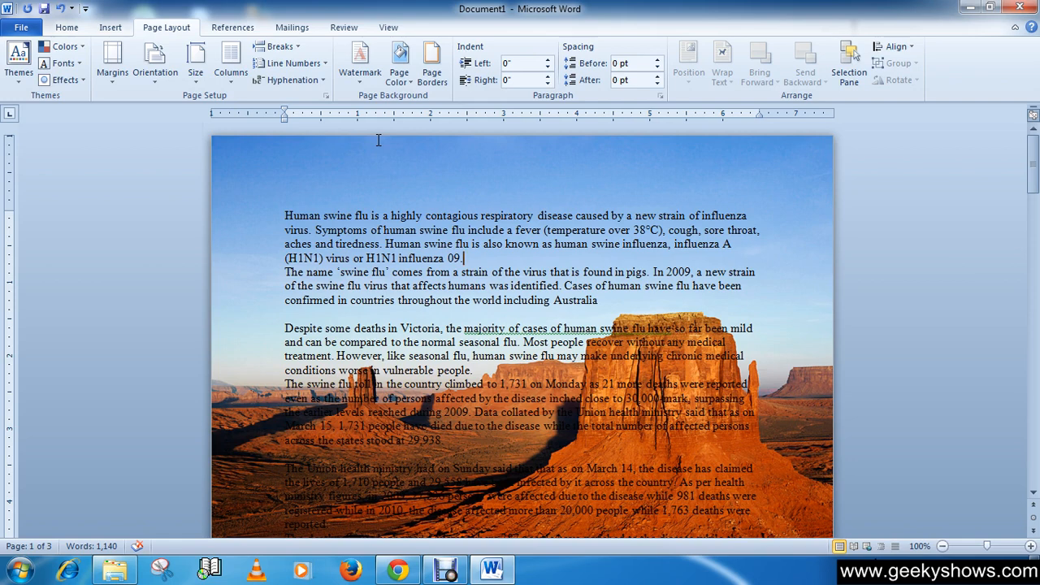